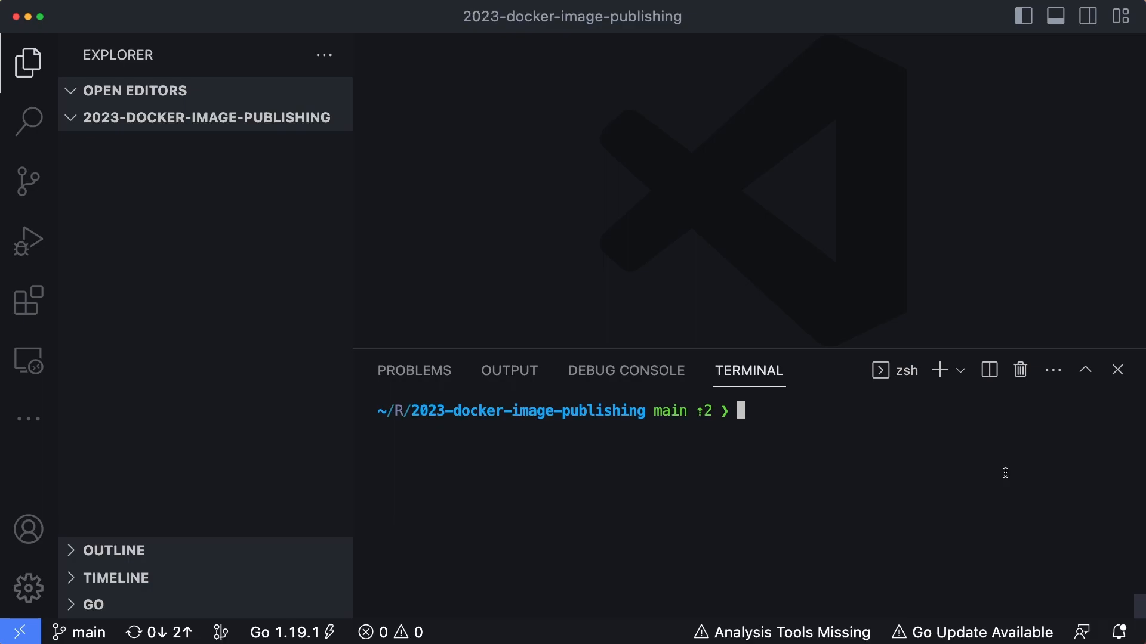
pyautogui.moveTo(28, 181)
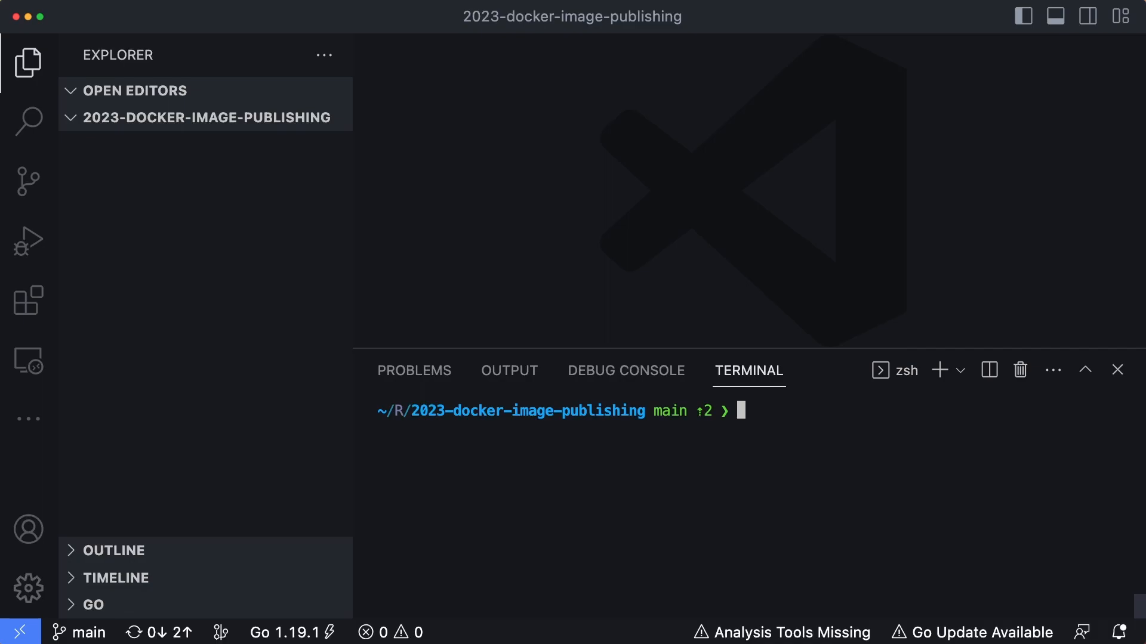
# Run docker login in the terminal, succeeding with existing credentials.
pyautogui.write('docker loi')
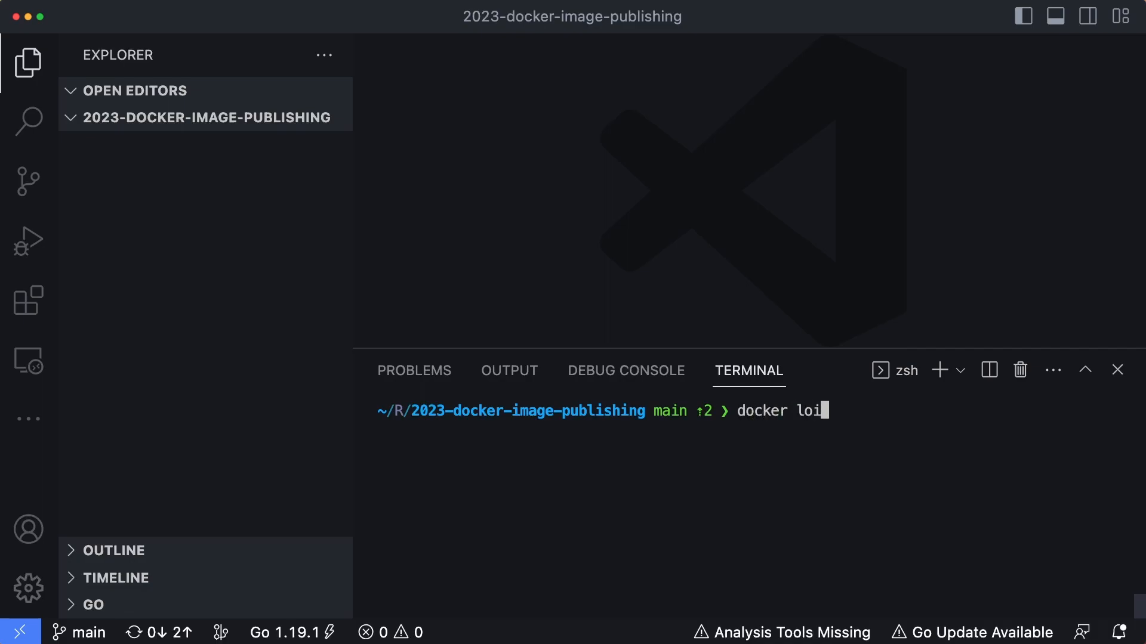
pyautogui.write('gin')
pyautogui.press('Return')
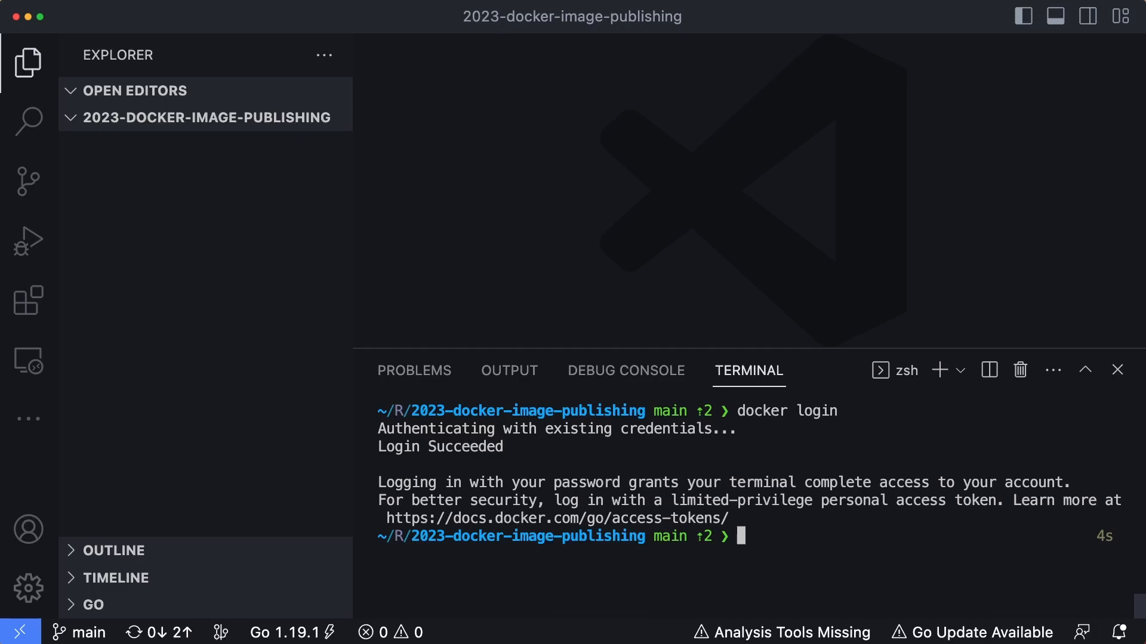
pyautogui.moveTo(870, 461)
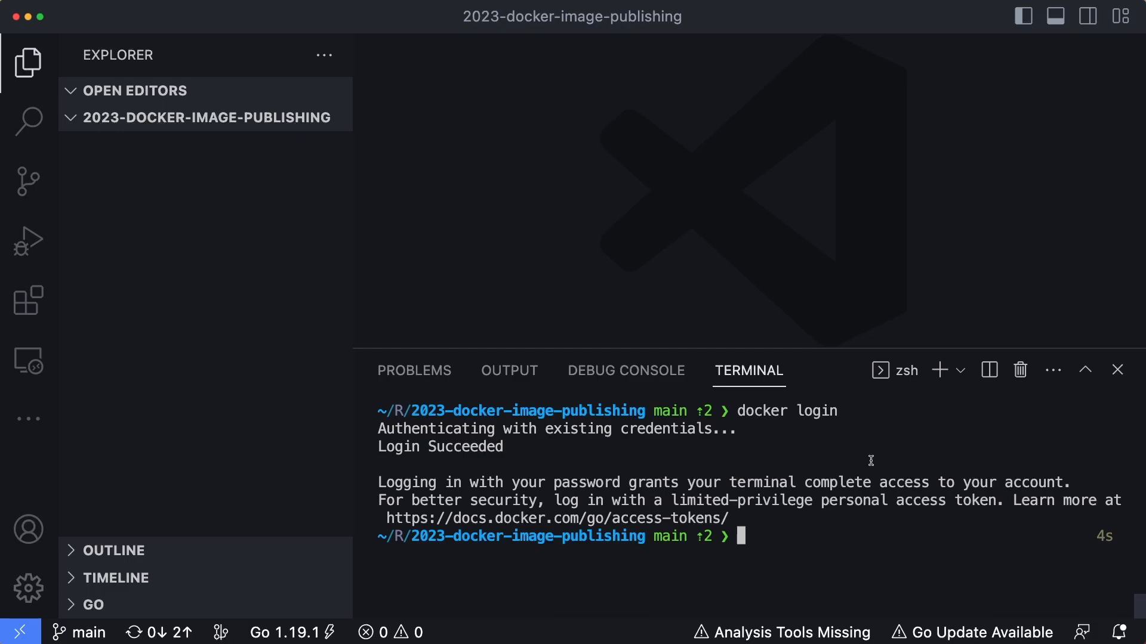
# Create a new file named entrypoint.sh in the project.
pyautogui.click(245, 119)
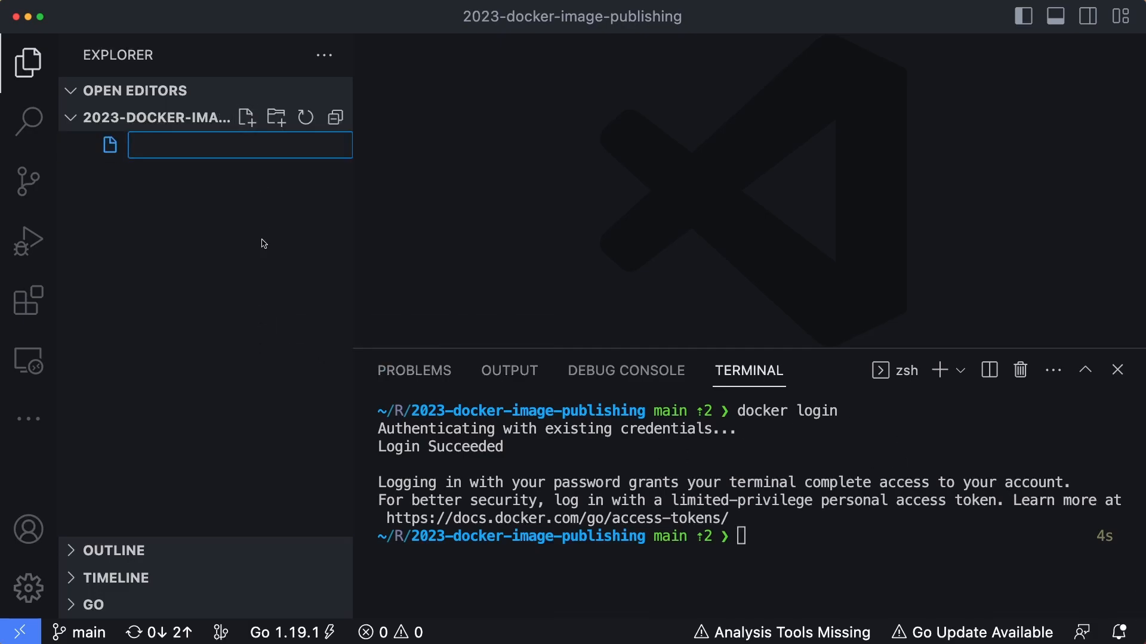
pyautogui.write('entryp')
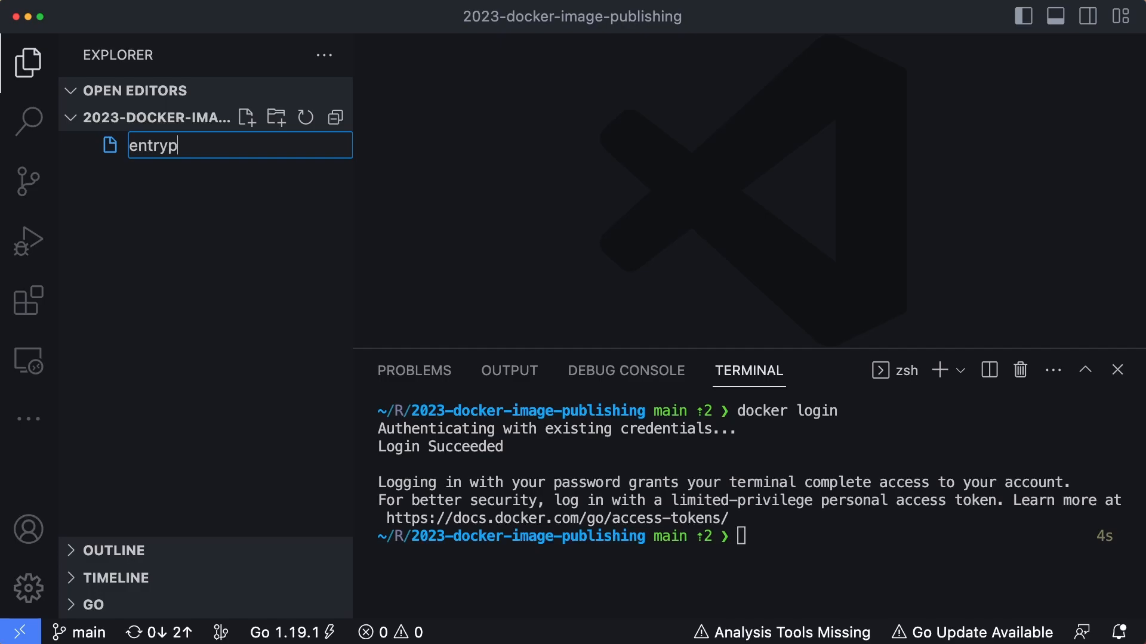
pyautogui.press('Return')
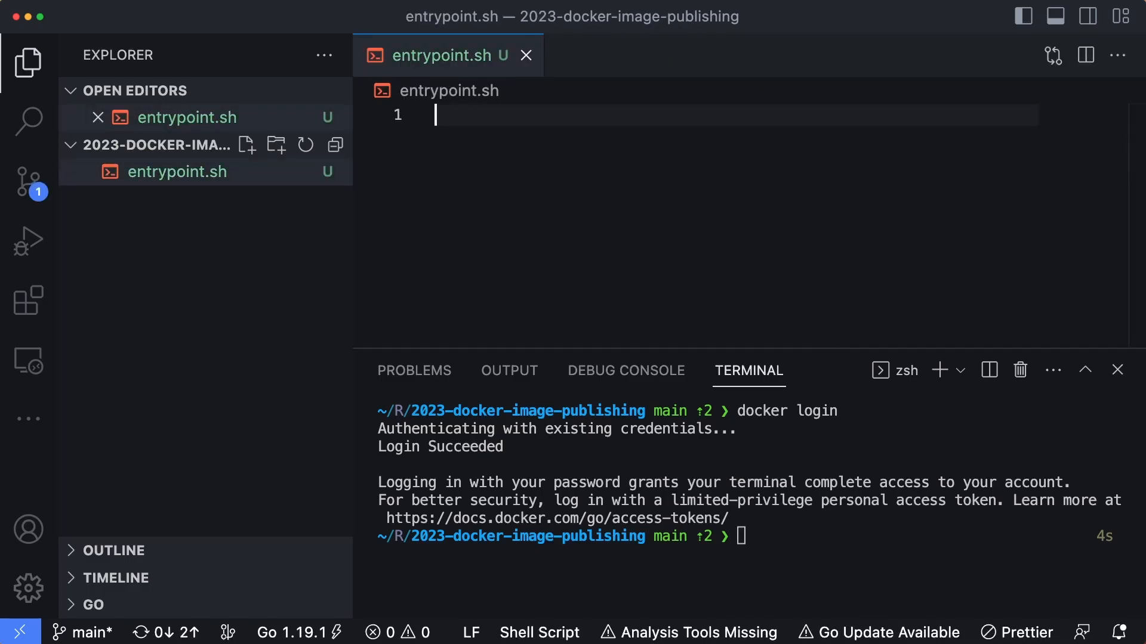
# Write #!/bin/bash and echo "Hello world!" into entrypoint.sh and save it.
pyautogui.write('#1')
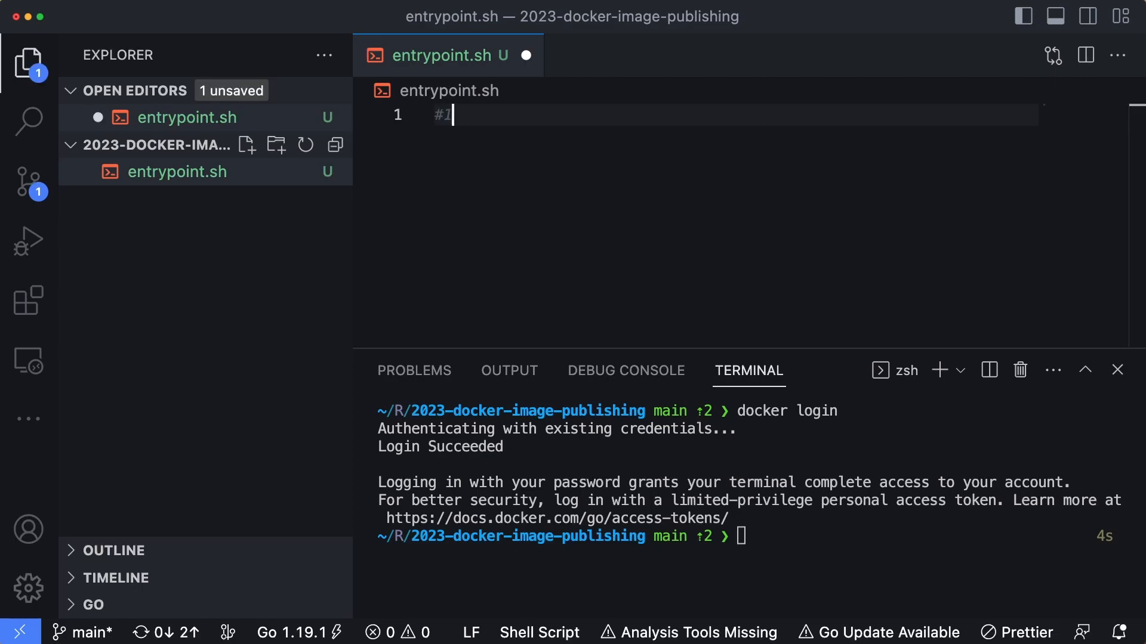
pyautogui.write('/')
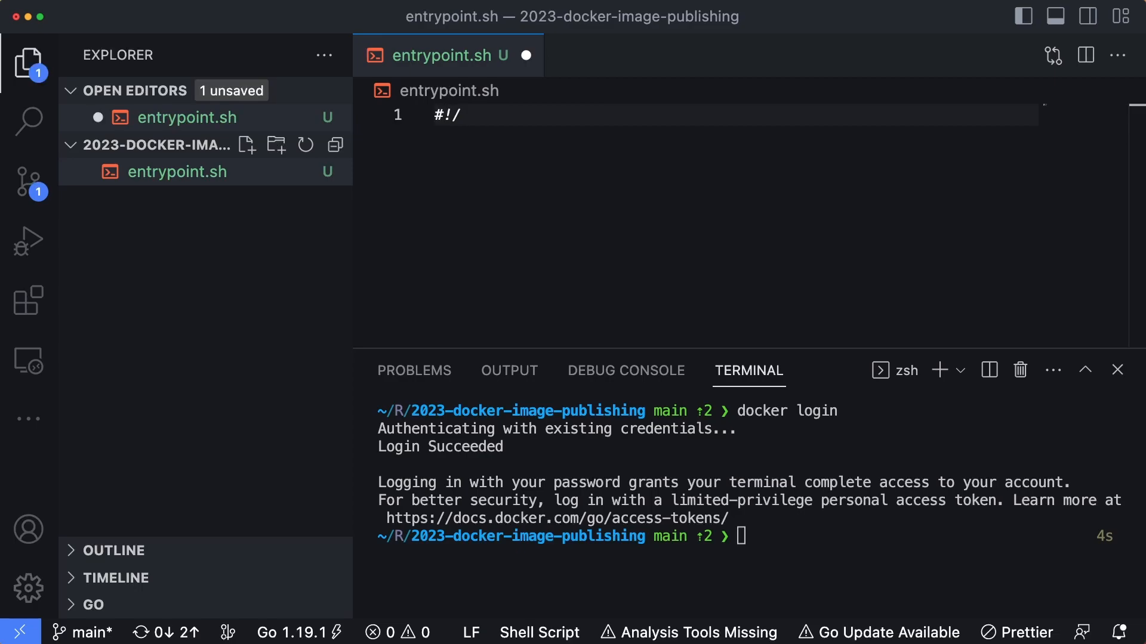
pyautogui.write('bin/bash')
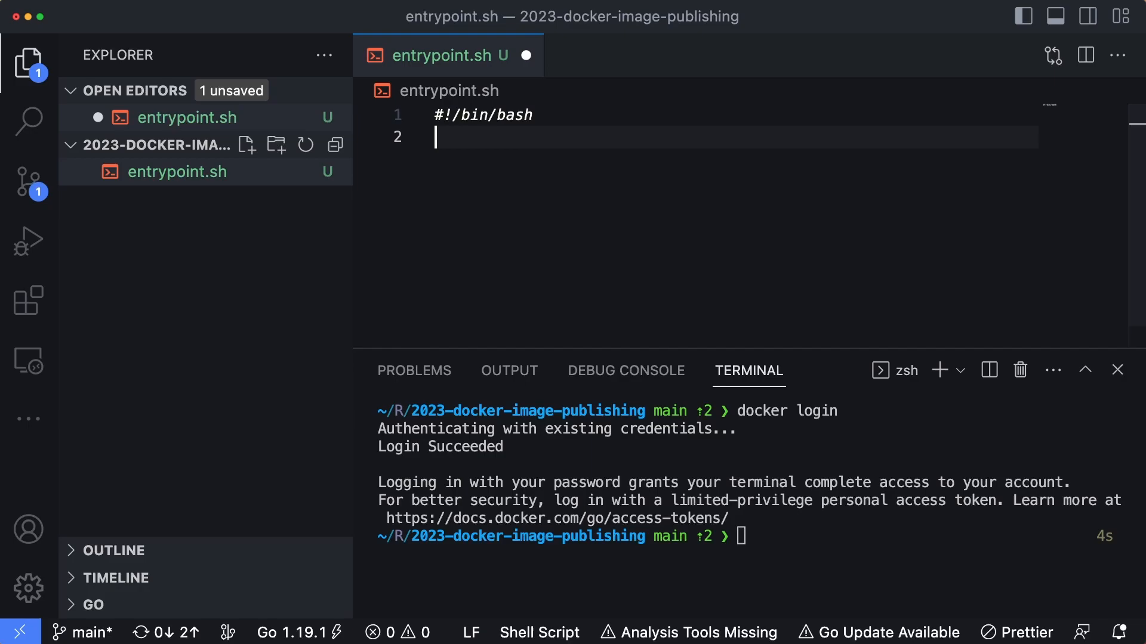
pyautogui.write('echo "Hello w')
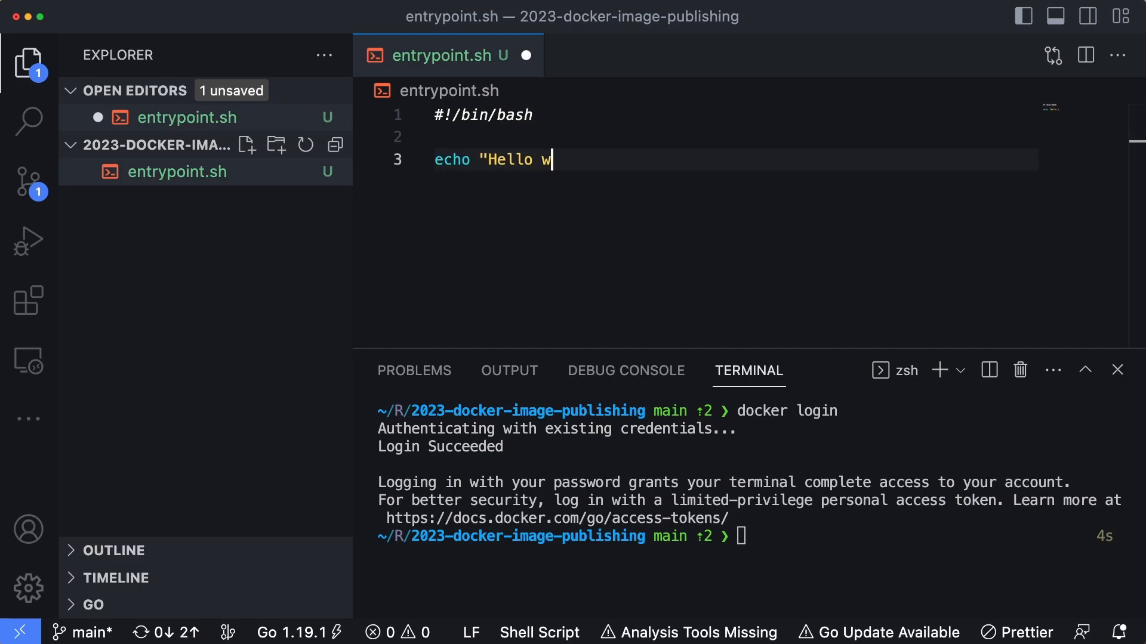
pyautogui.write('orld!')
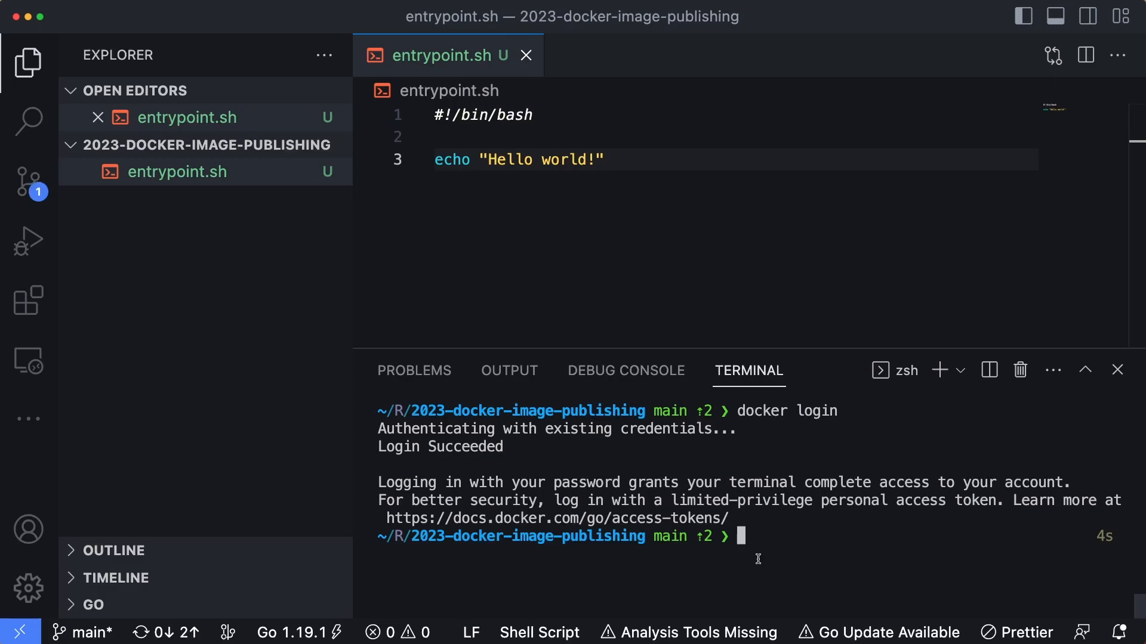
# Make entrypoint.sh executable with chmod +x and run it to print Hello world!
pyautogui.write('chdmo')
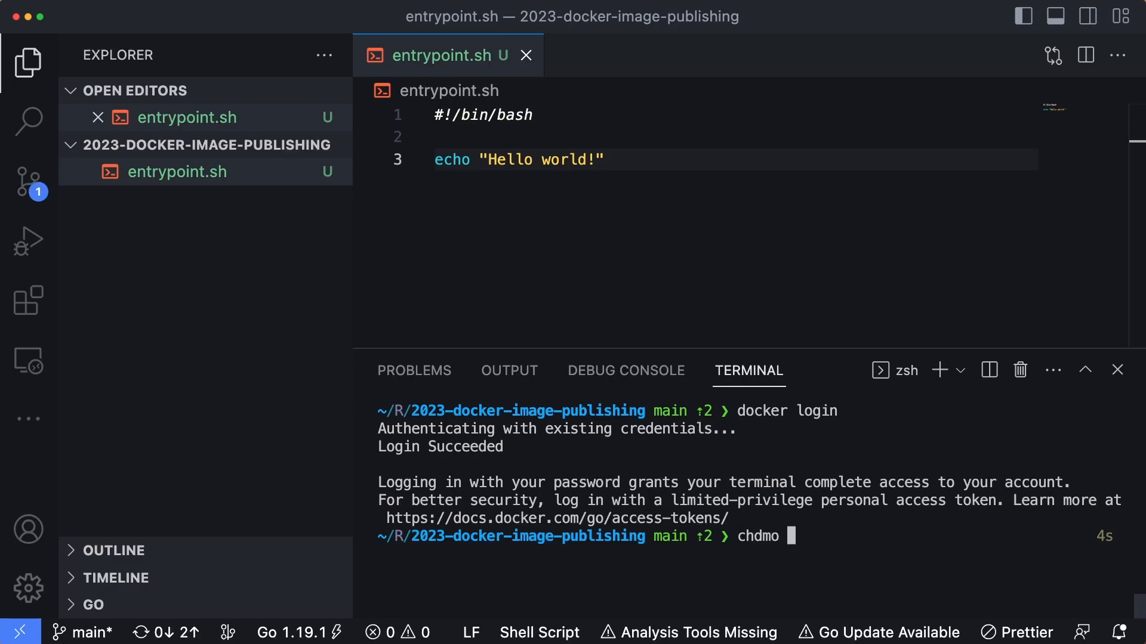
pyautogui.write('chmod _x')
pyautogui.write('./entrypoint.sh')
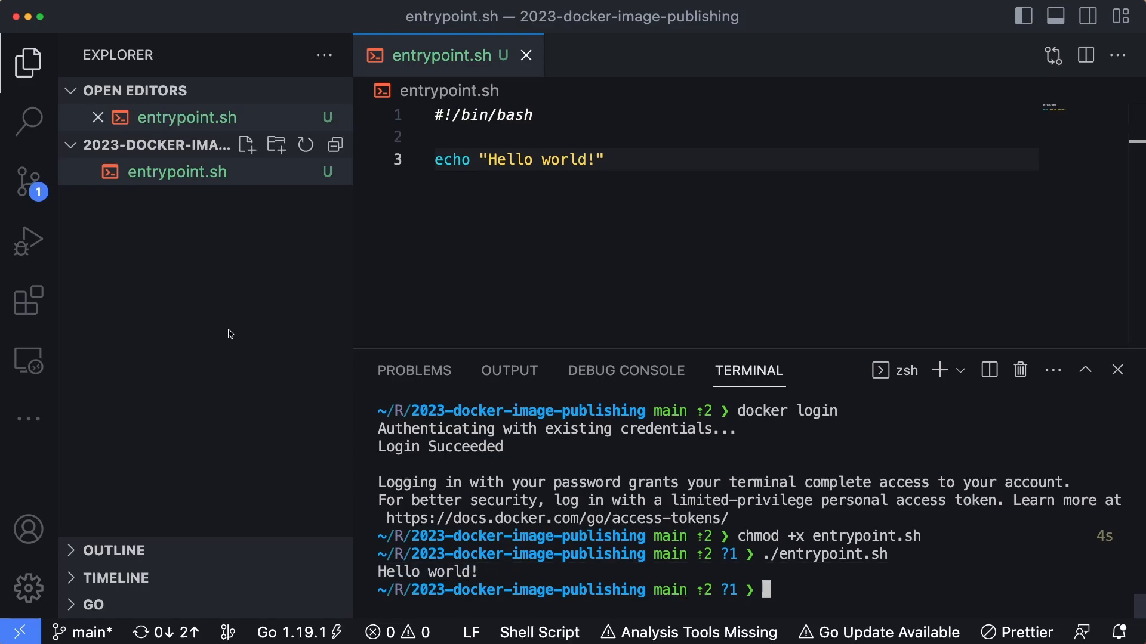
# Create a dockerfile from alpine installing bash, with WORKDIR /app and entrypoint.sh copied in.
pyautogui.click(247, 144)
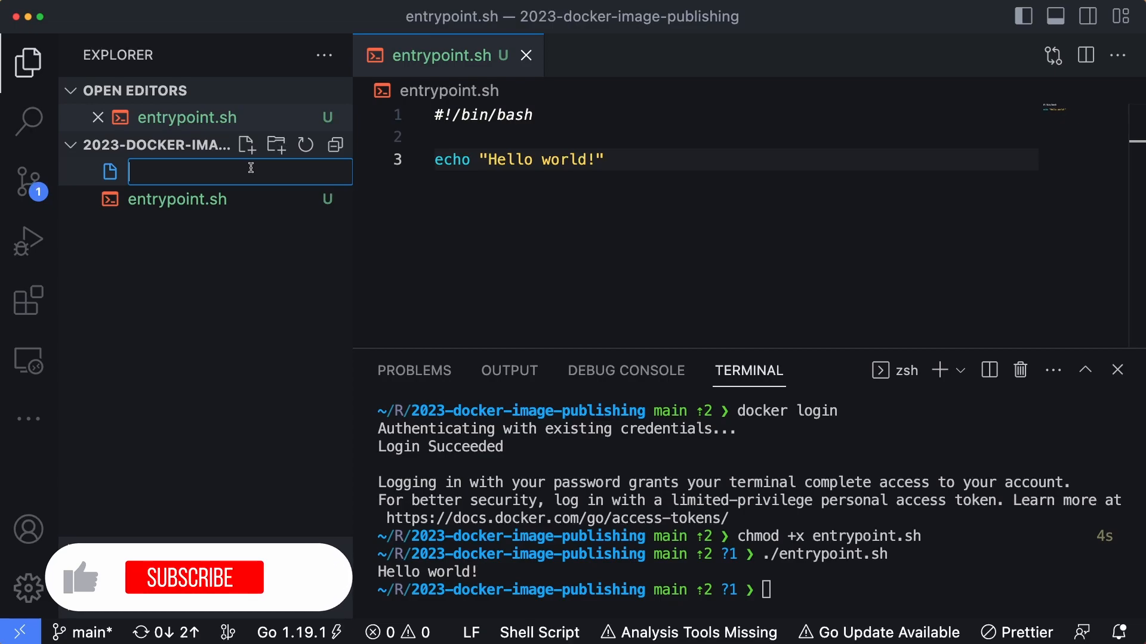
pyautogui.write('dockerfile')
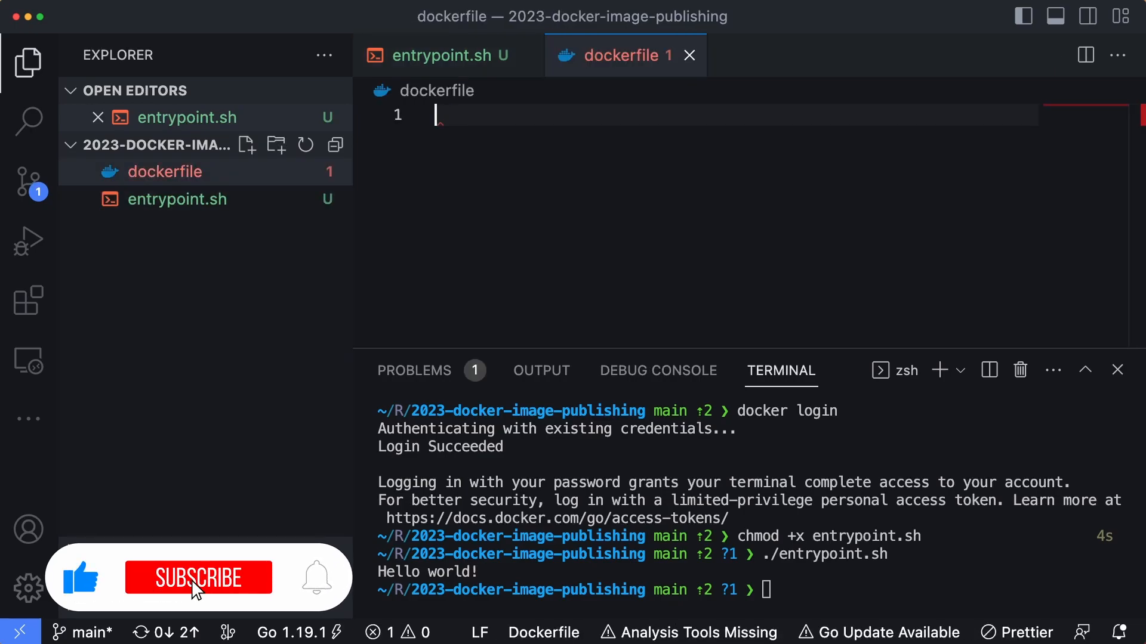
pyautogui.write('FROM apl')
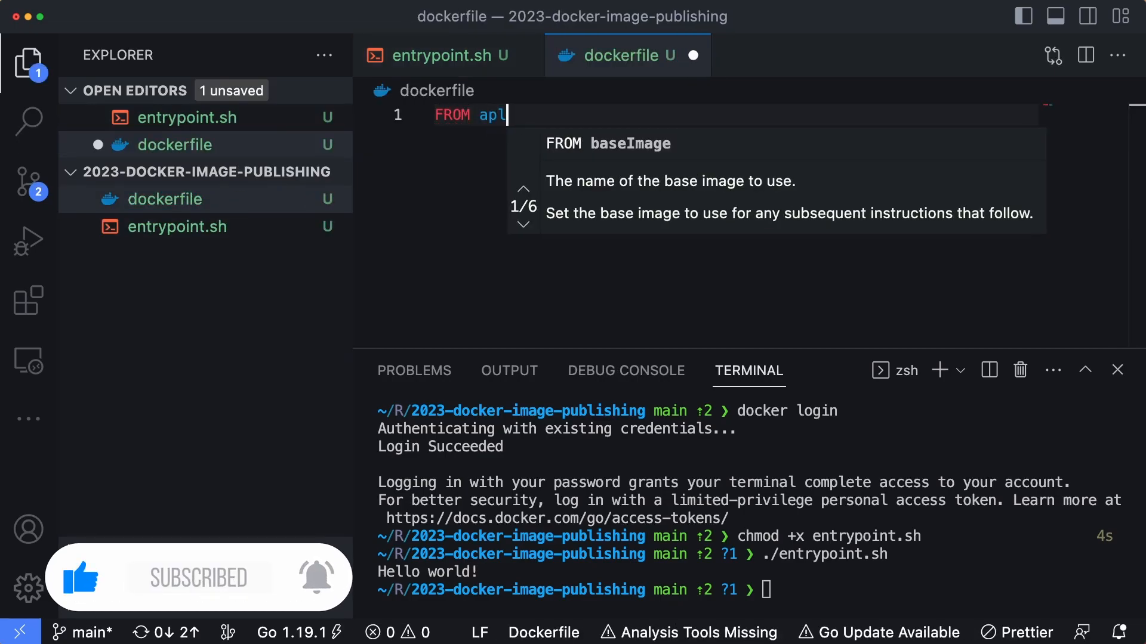
pyautogui.write('pine')
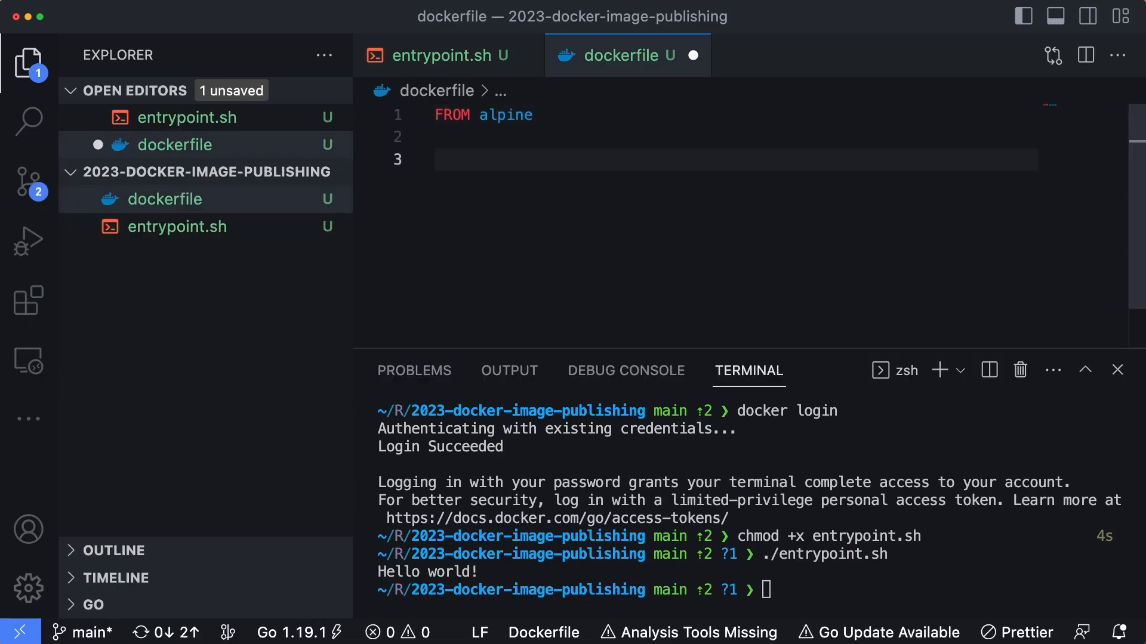
pyautogui.write('RUN apk')
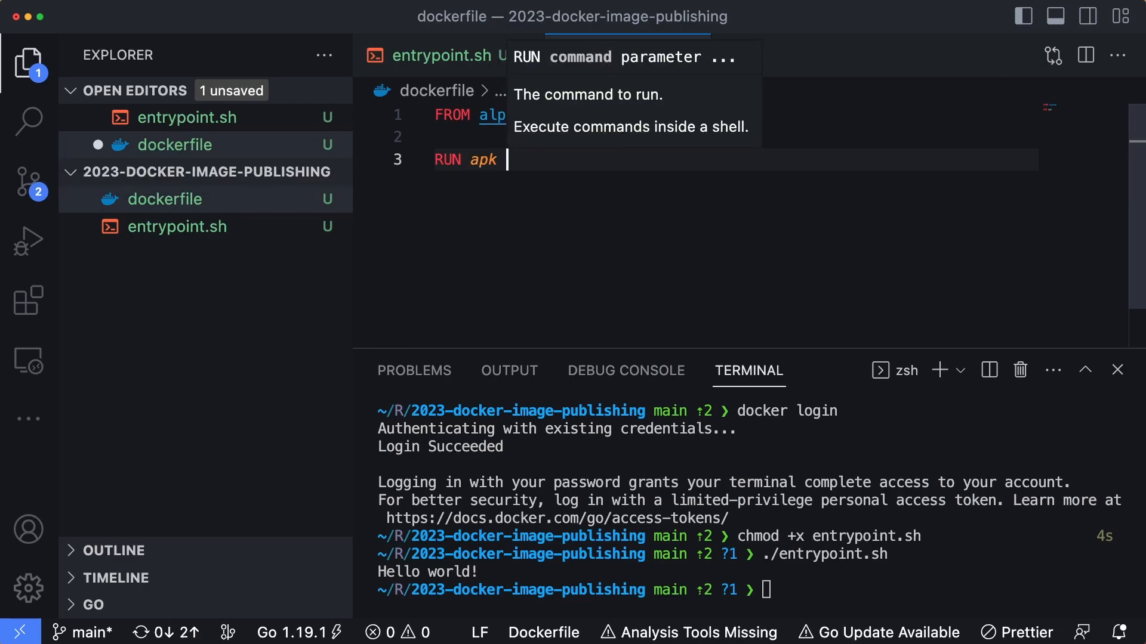
pyautogui.write('add --n-')
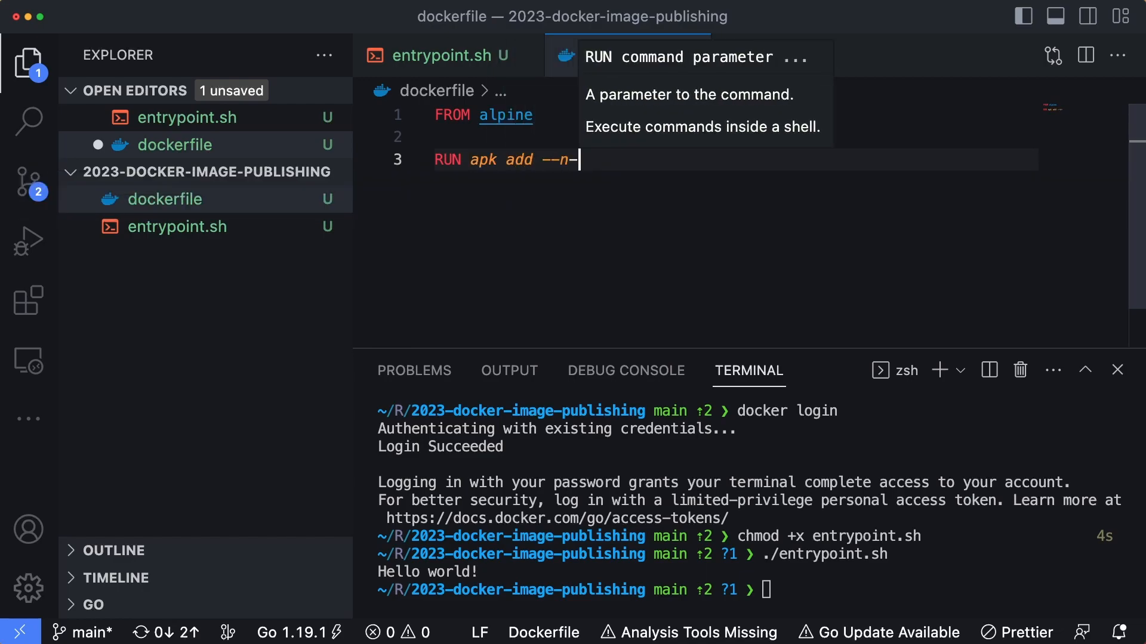
pyautogui.write('o-cache bash')
pyautogui.write('WOR')
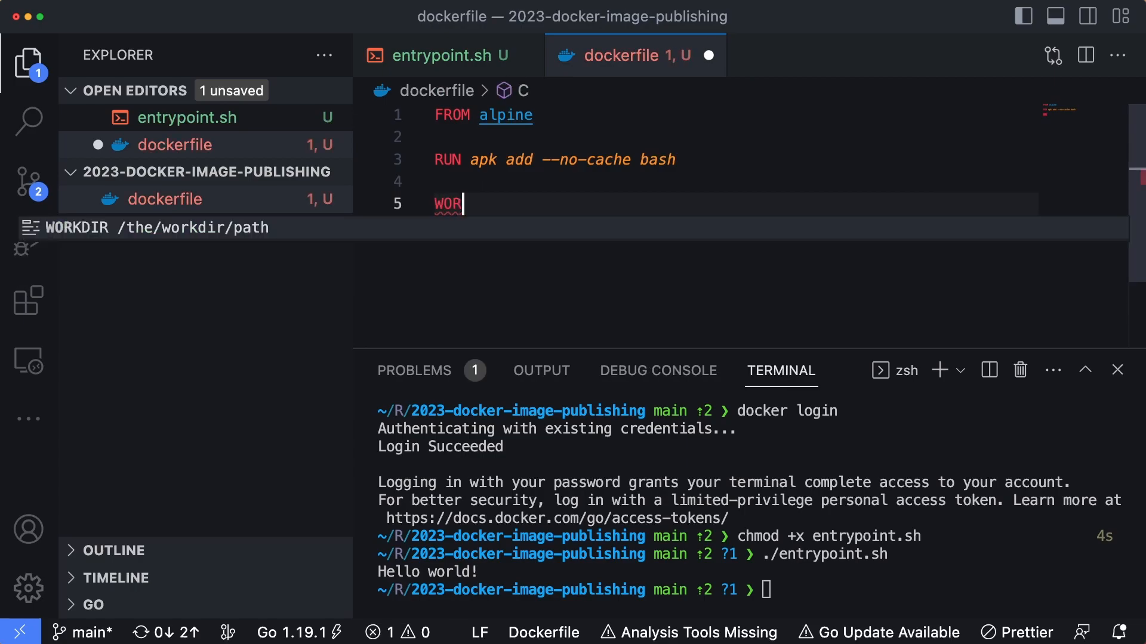
pyautogui.write('DIR /app')
pyautogui.write('COPY ')
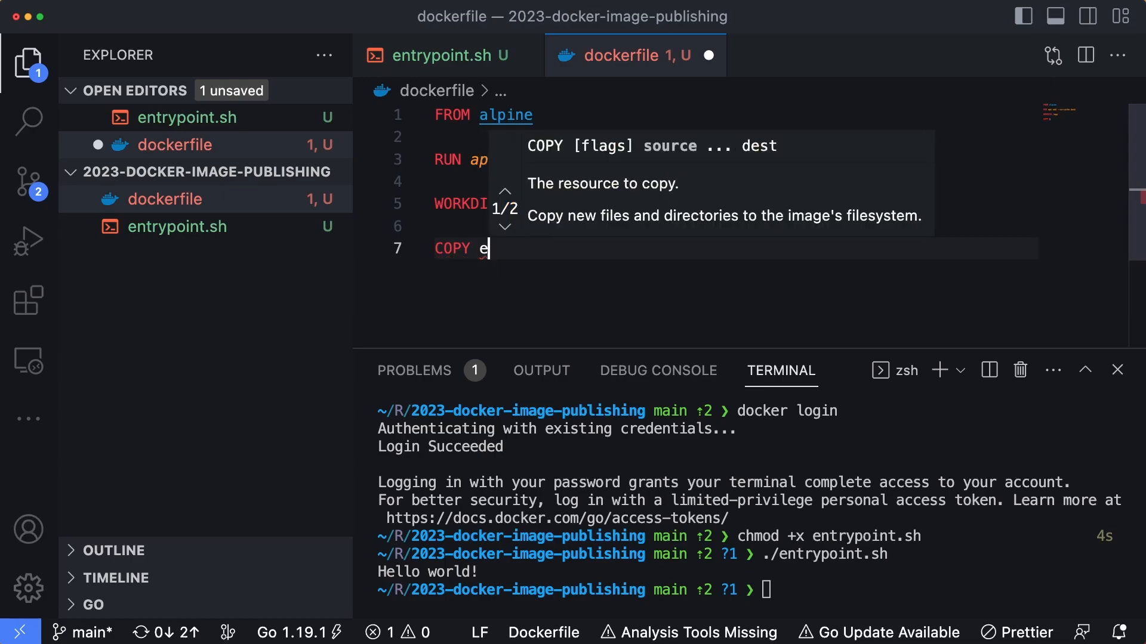
pyautogui.write('entrypoint.sh .')
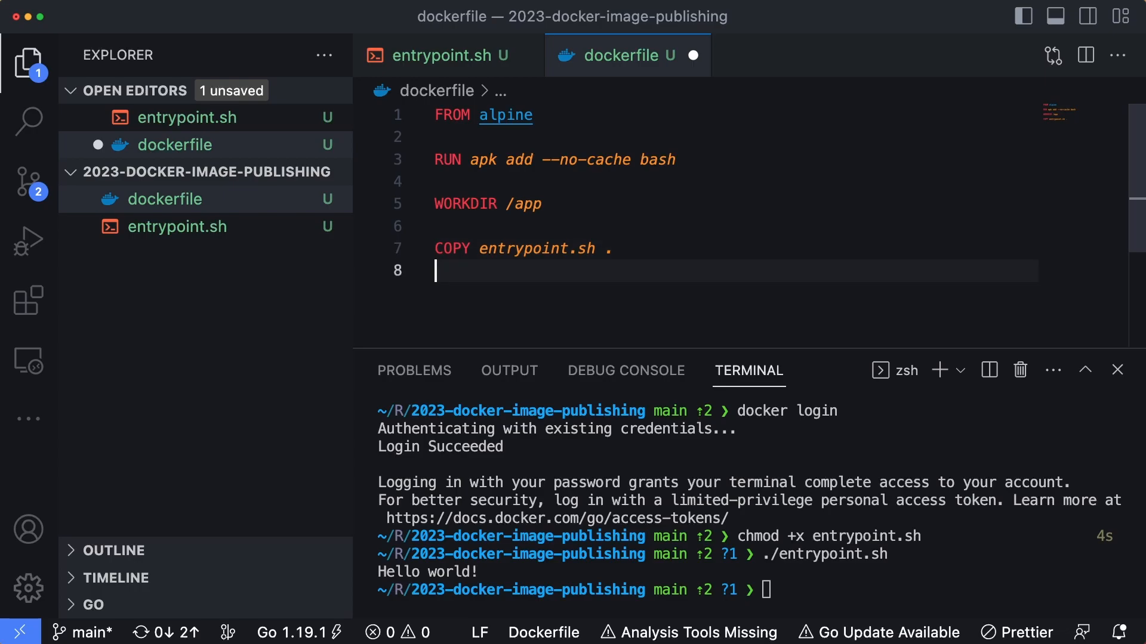
# Add RUN chmod +x entrypoint.sh and ENTRYPOINT [ "/app/entrypoint.sh" ] and save.
pyautogui.write('RUN chmod')
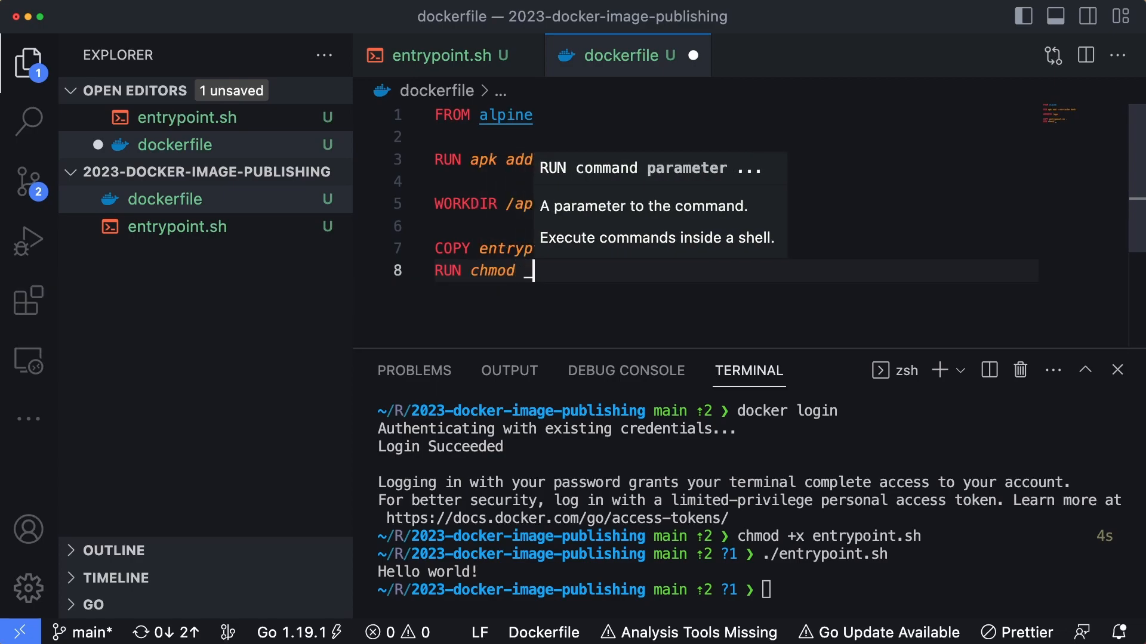
pyautogui.write('+x e')
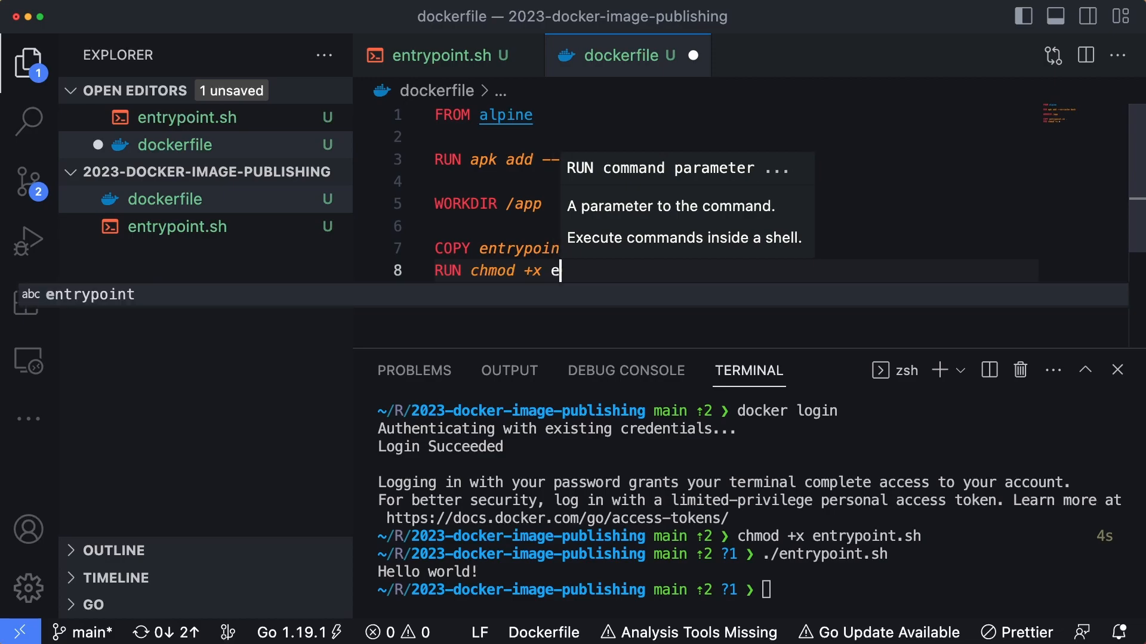
pyautogui.write('ntrypoint.sh')
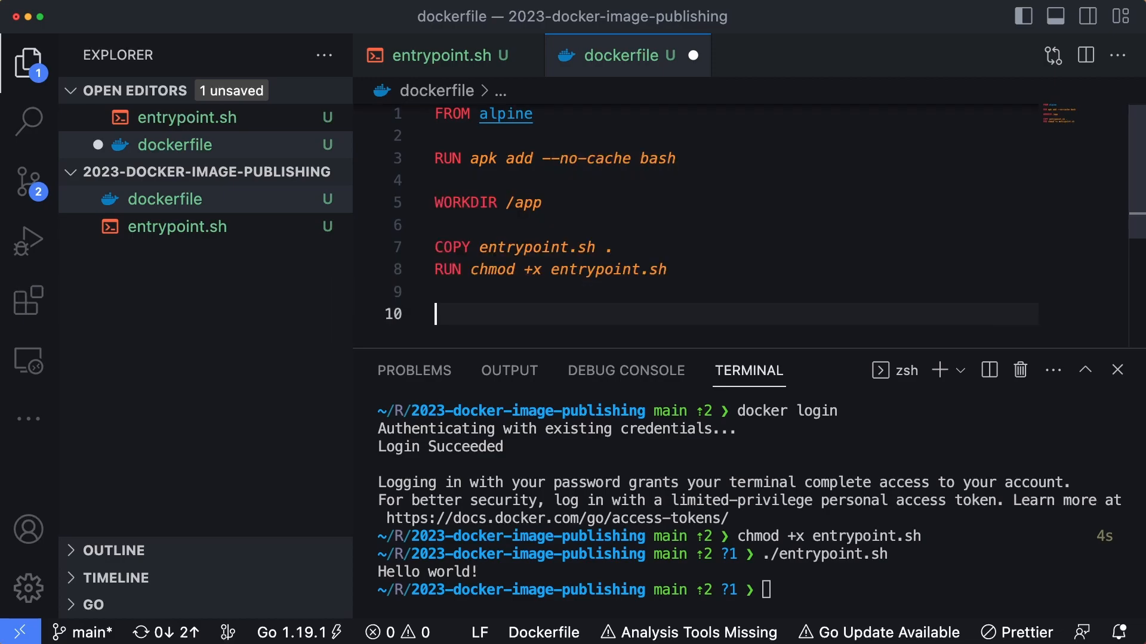
pyautogui.write('ENTRYPOINT [ "executable" ]')
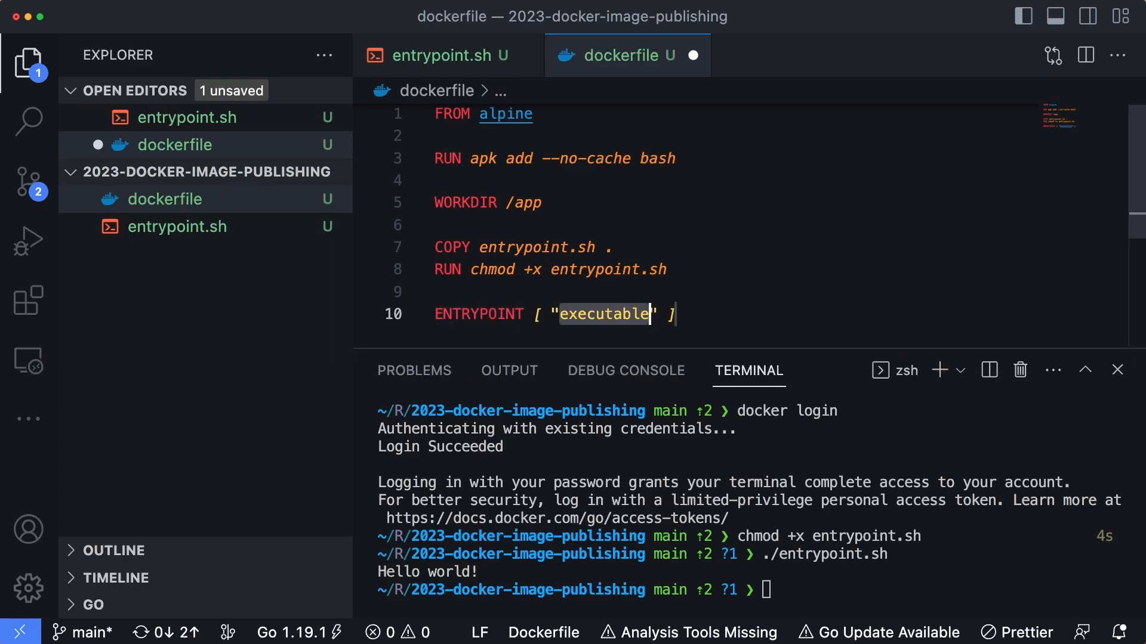
pyautogui.write('/app')
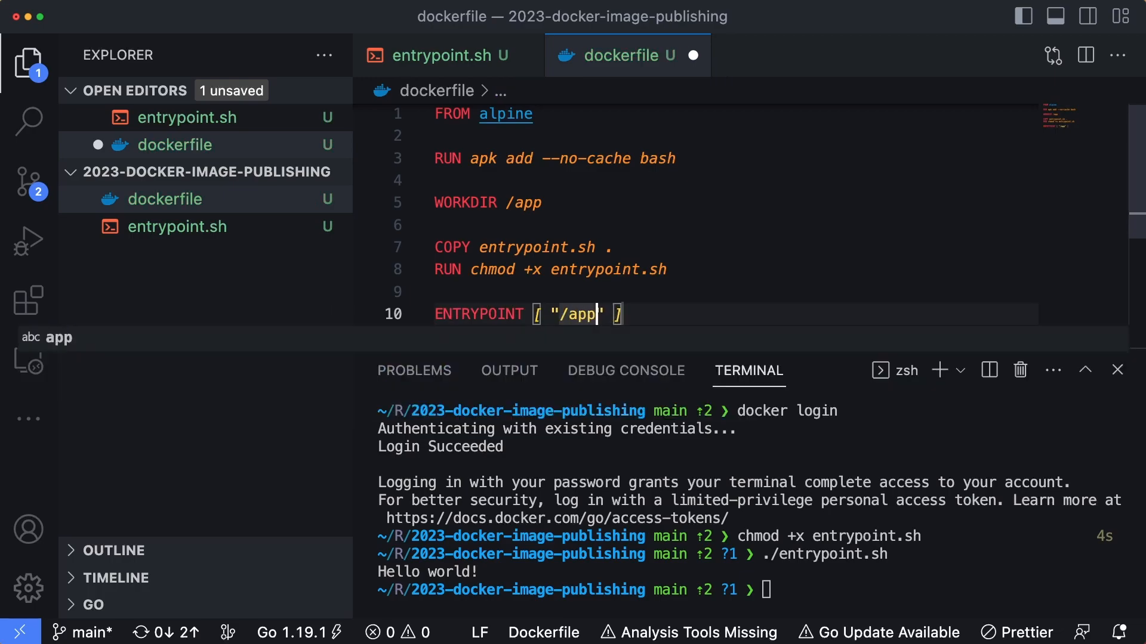
pyautogui.write('/entrypoint.sh')
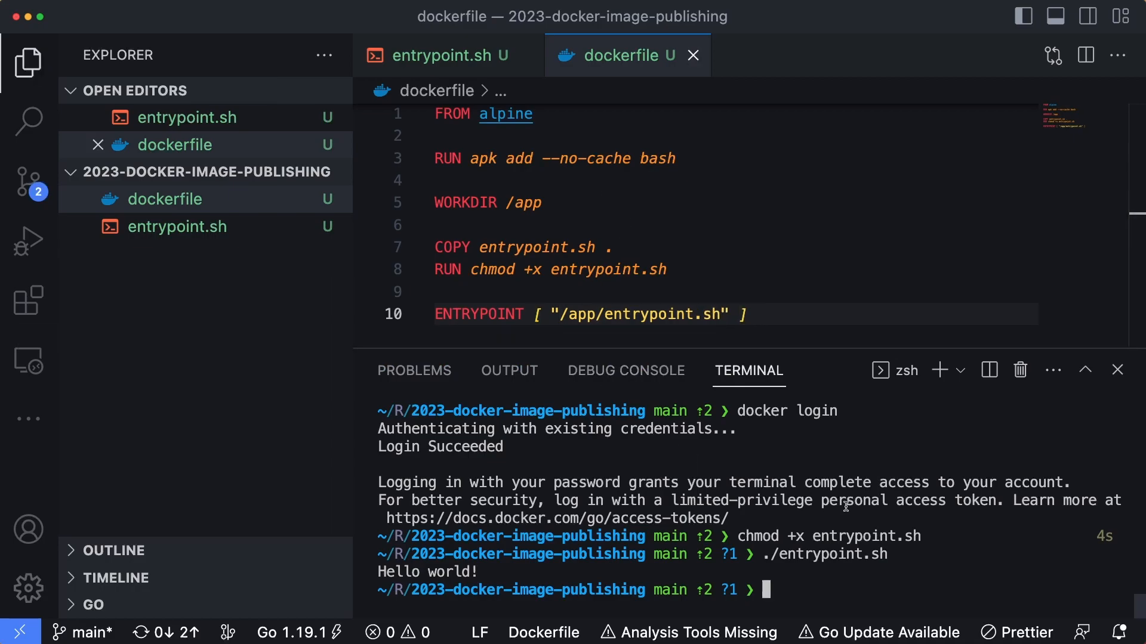
# Build the image with docker build . -t brianmm02/hello-docker-hub:latest.
pyautogui.write('docker build .')
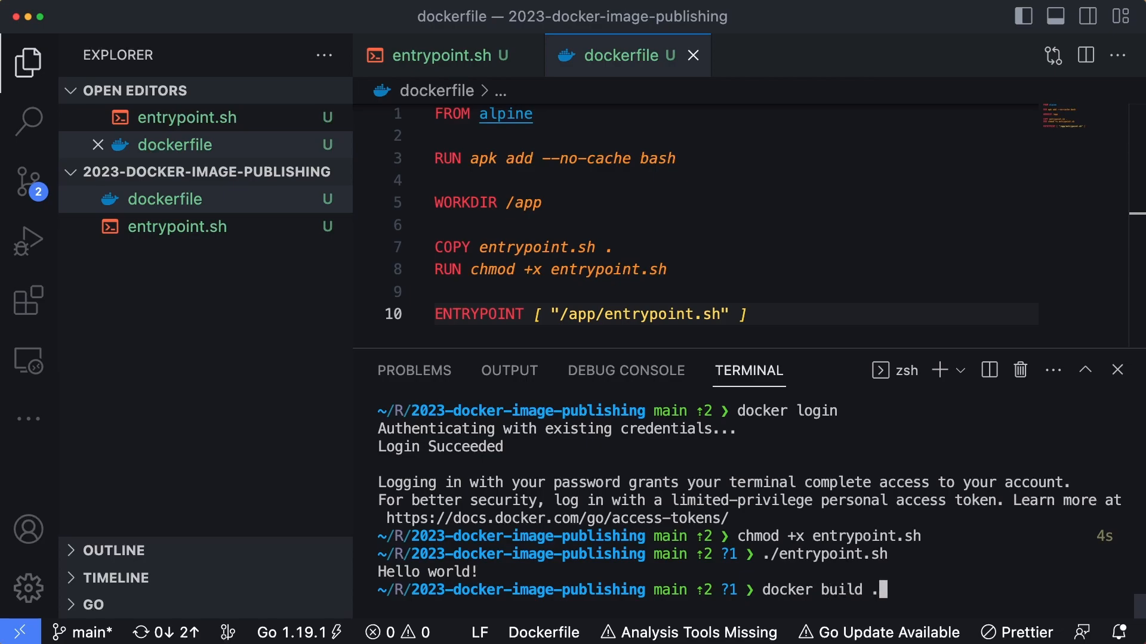
pyautogui.write('-t brianm')
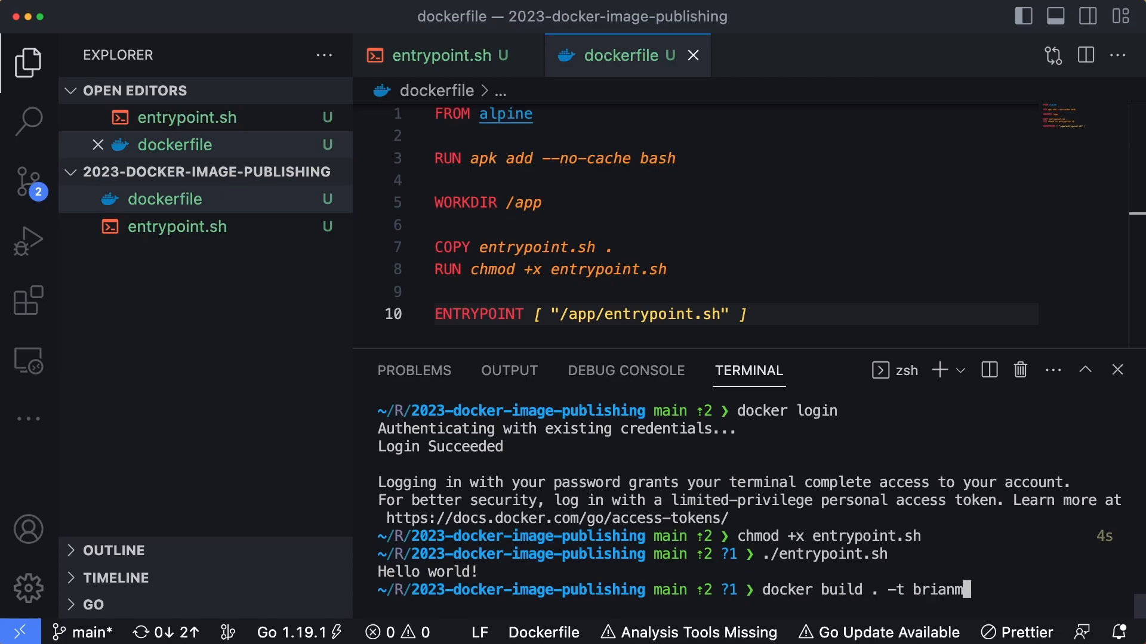
pyautogui.write('02')
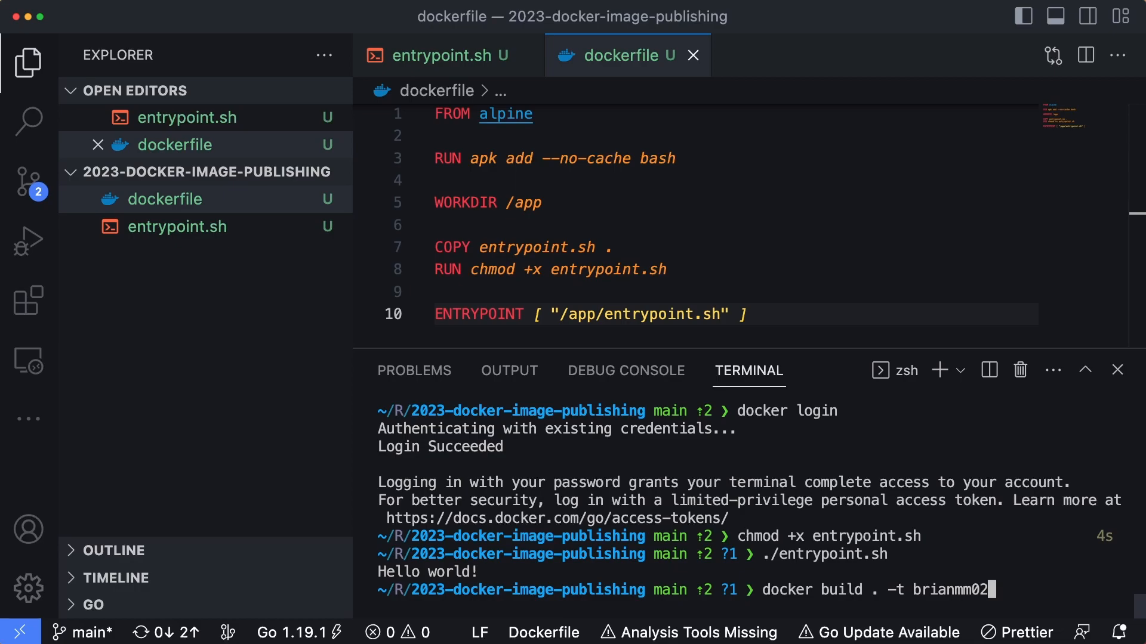
pyautogui.write('/')
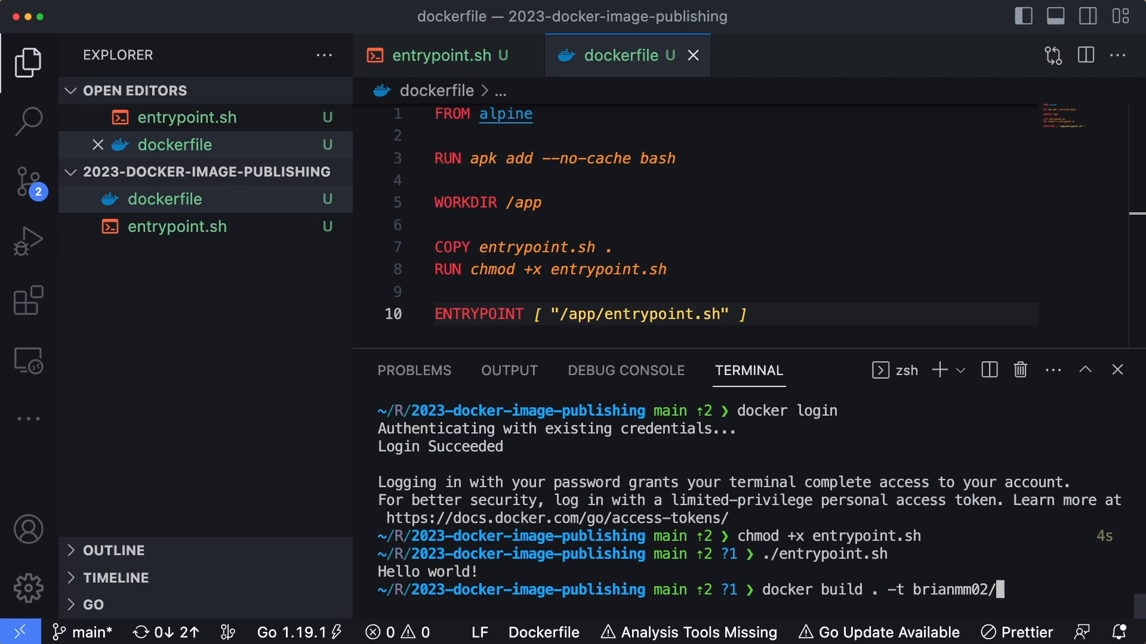
pyautogui.write('hello-docker0')
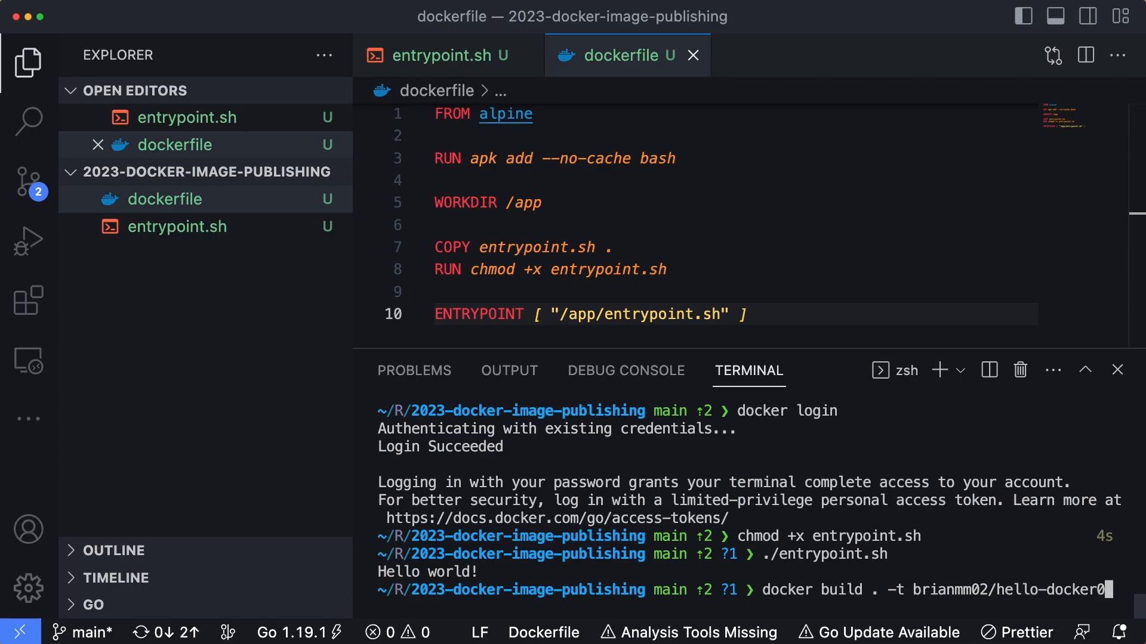
pyautogui.write('b:late')
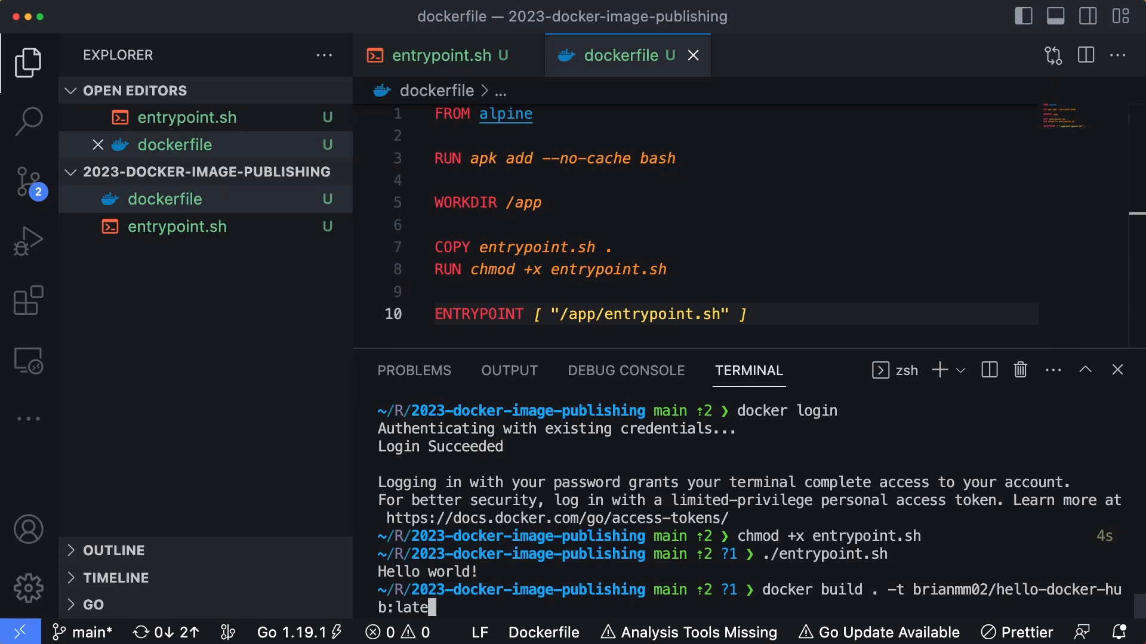
pyautogui.write('st')
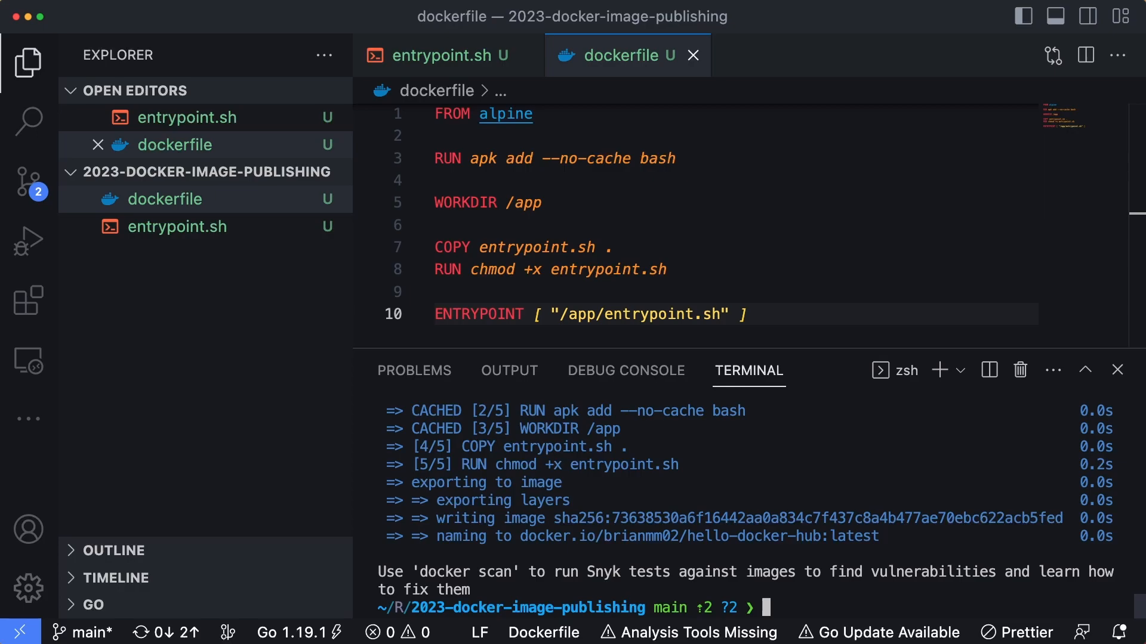
# Run brianmm02/hello-docker-hub:latest so the container prints Hello world!
pyautogui.write('docker run brianmm02/hello-docker-hub:latest')
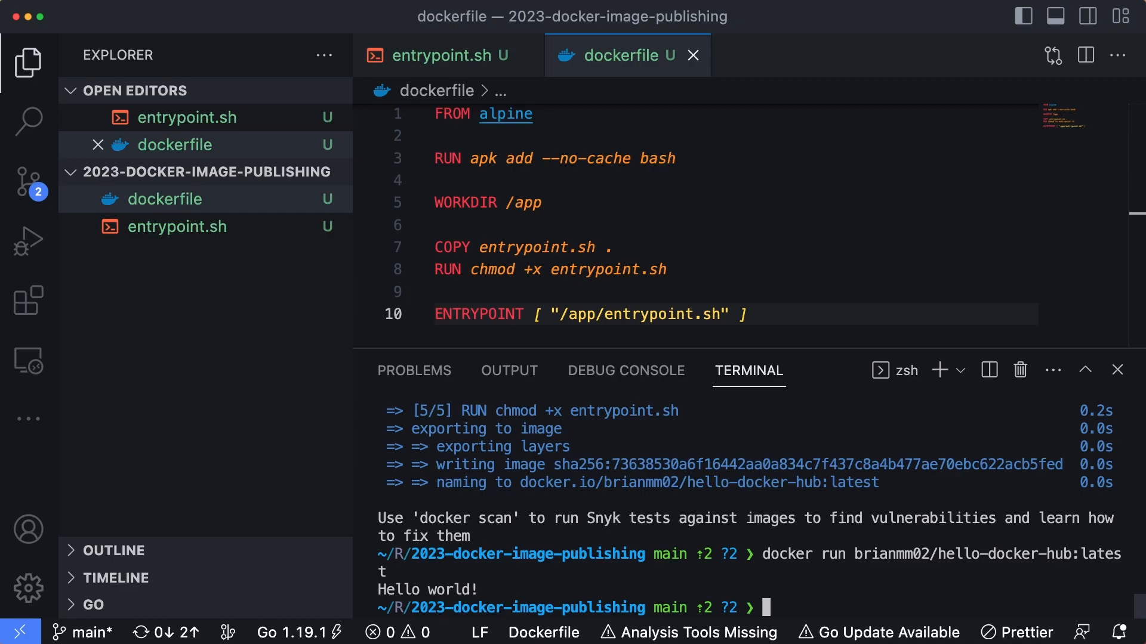
pyautogui.moveTo(859, 567)
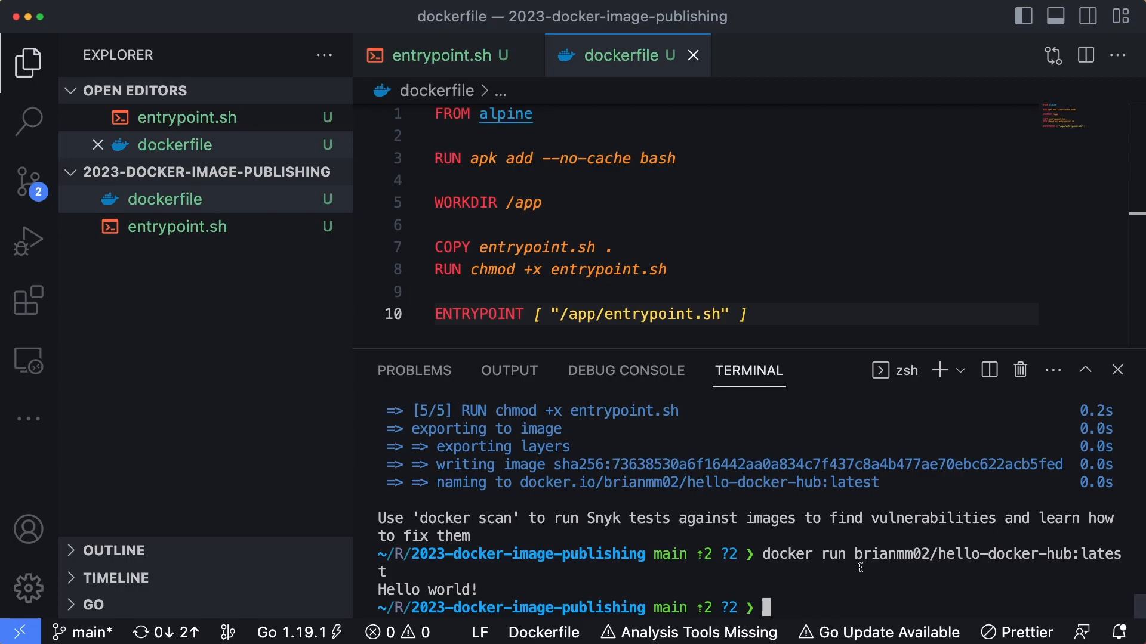
# Push brianmm02/hello-docker-hub:latest to Docker Hub.
pyautogui.write('docker')
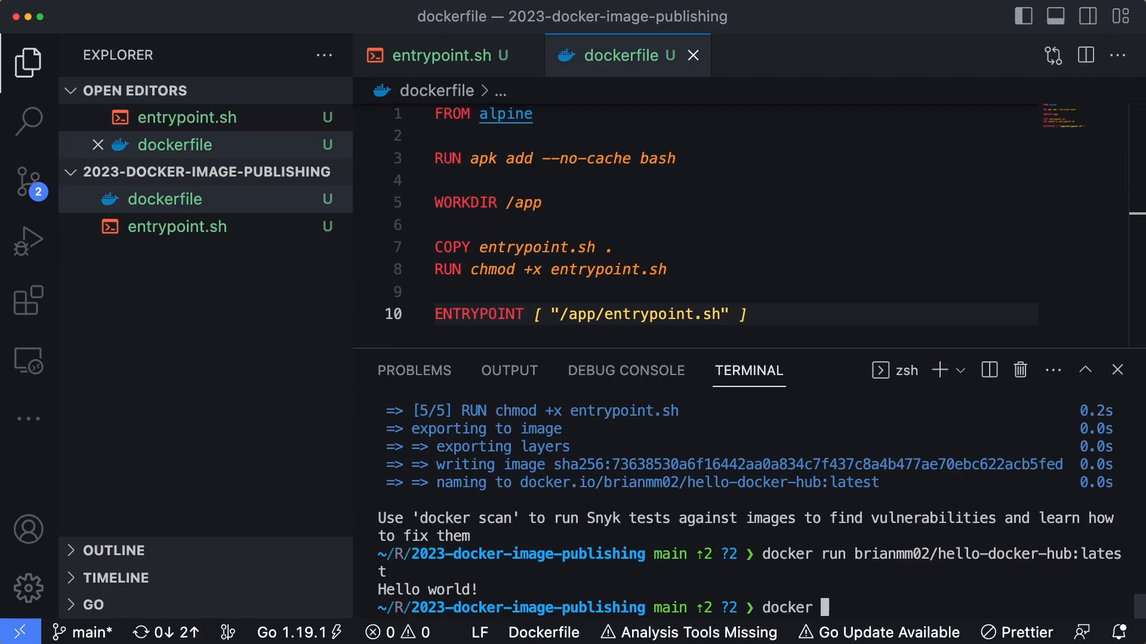
pyautogui.write('push')
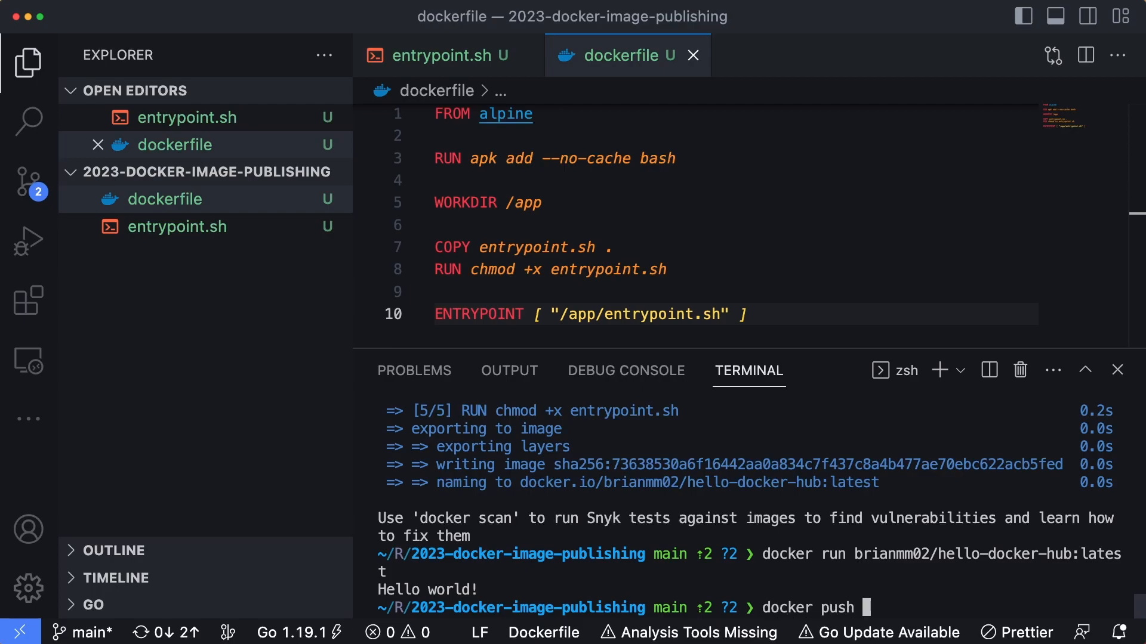
pyautogui.write('brianmm02/hell')
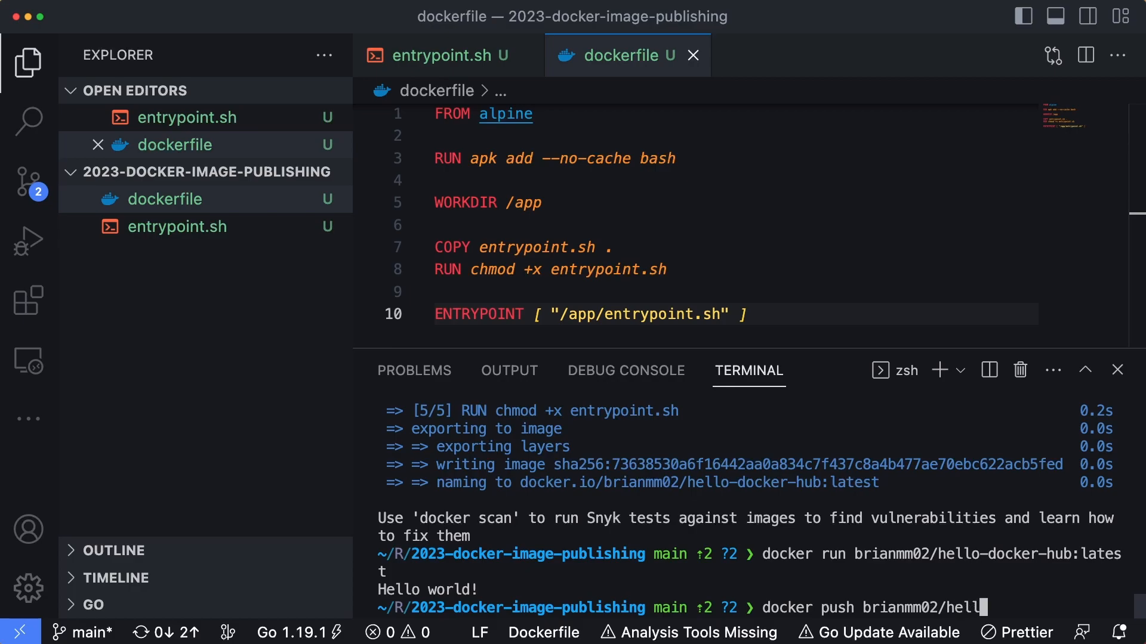
pyautogui.write('o-docker-')
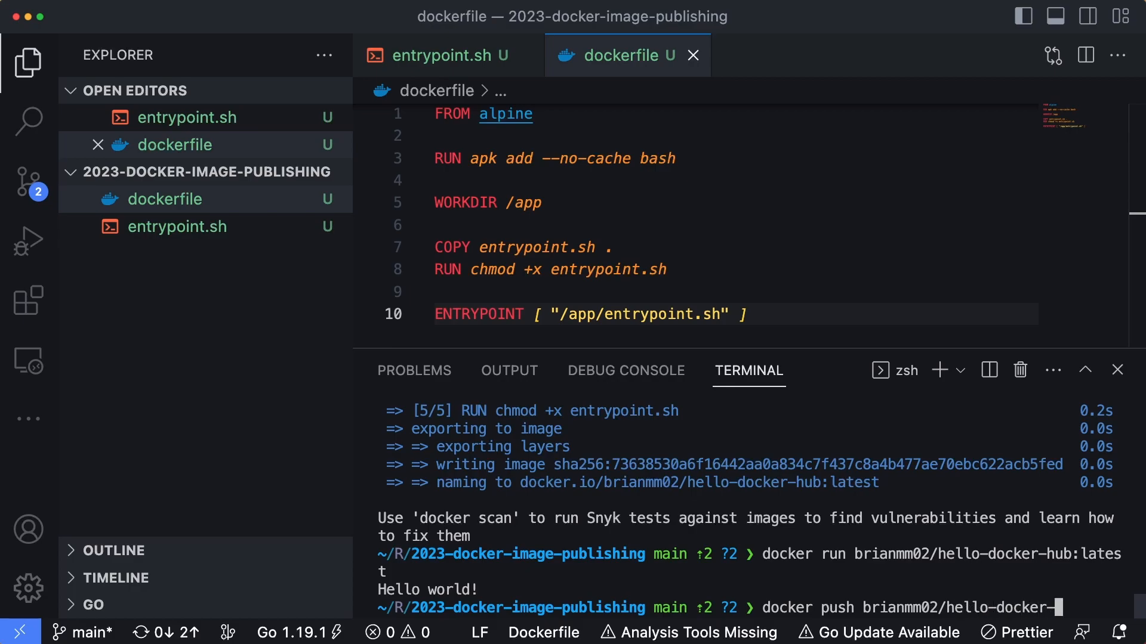
pyautogui.press('Return')
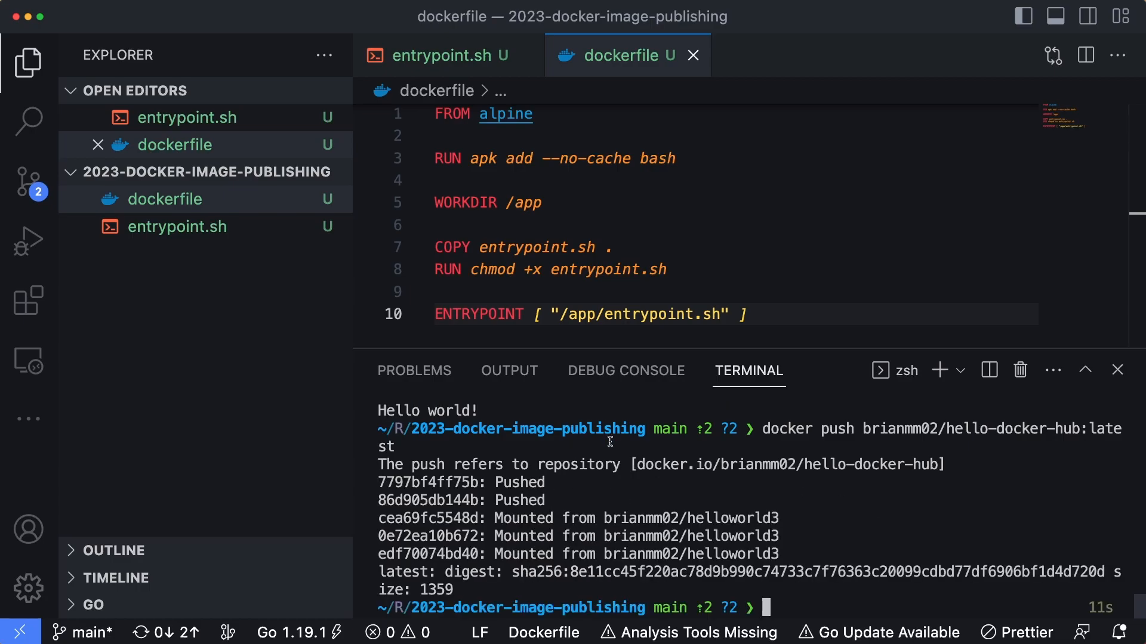
pyautogui.moveTo(109, 200)
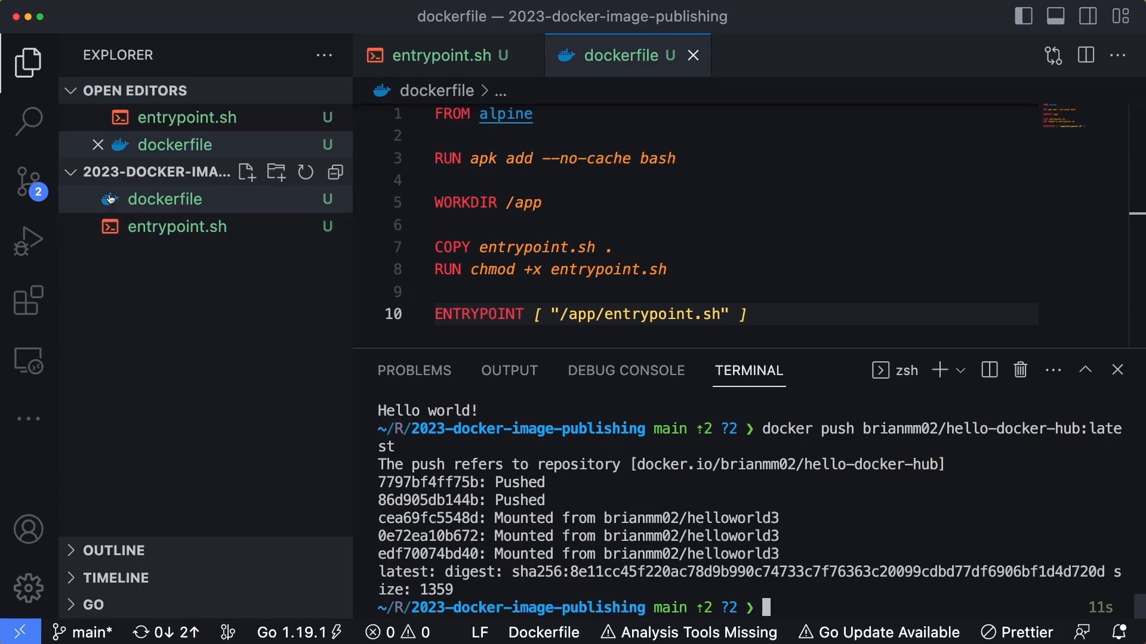
# List local images, then attempt docker image rm 736 af5, which fails with container conflicts.
pyautogui.click(1085, 370)
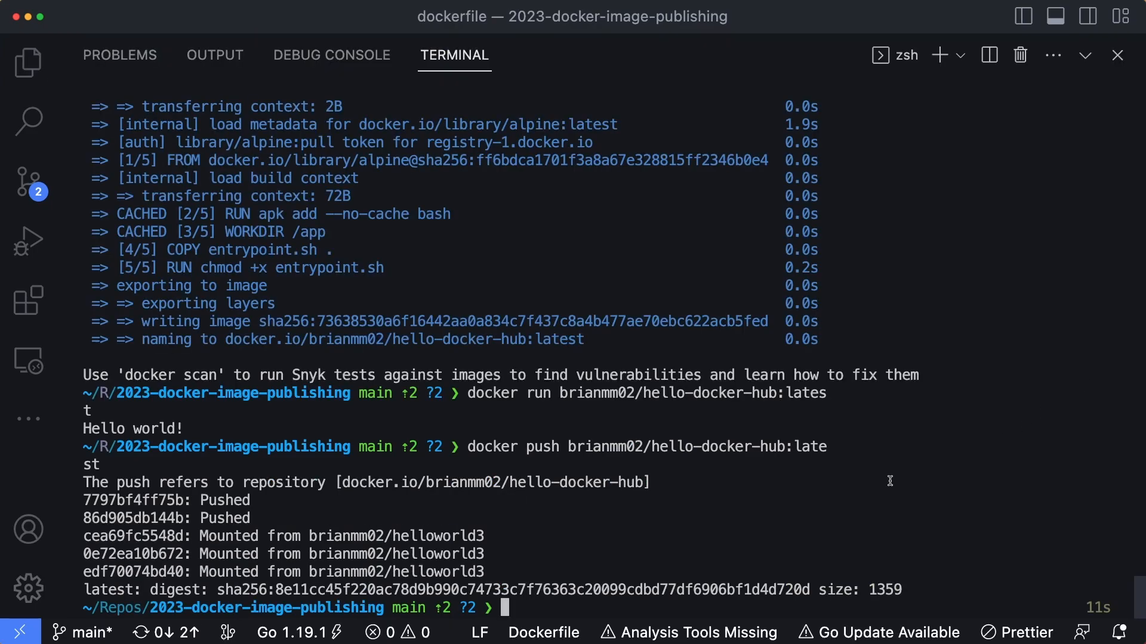
pyautogui.moveTo(885, 486)
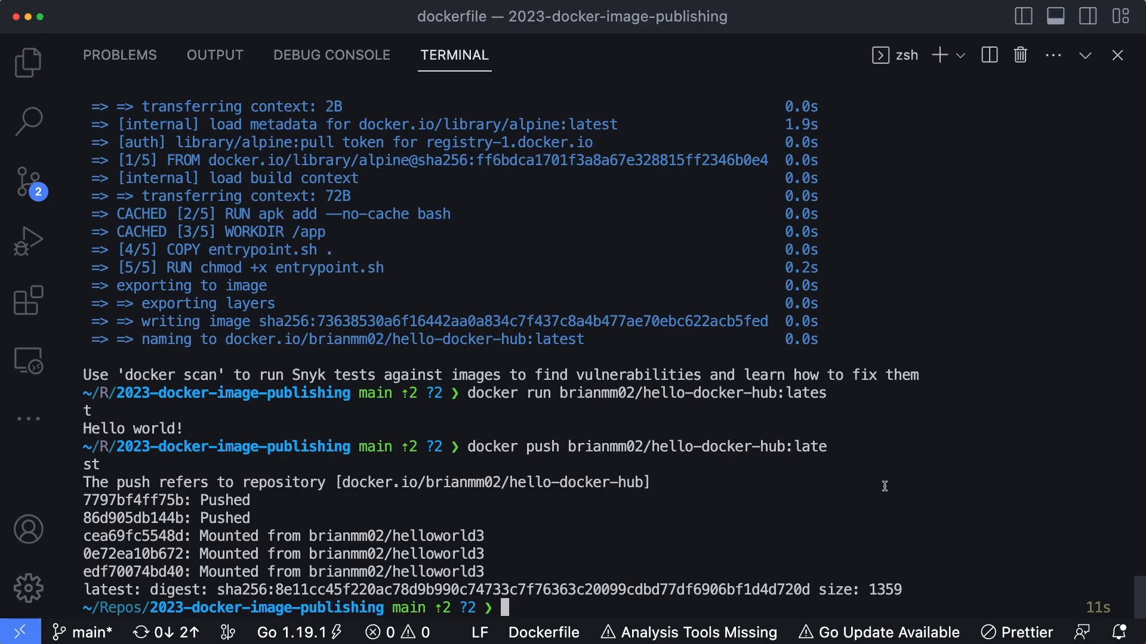
pyautogui.write('docker image ls | grep brianmm02')
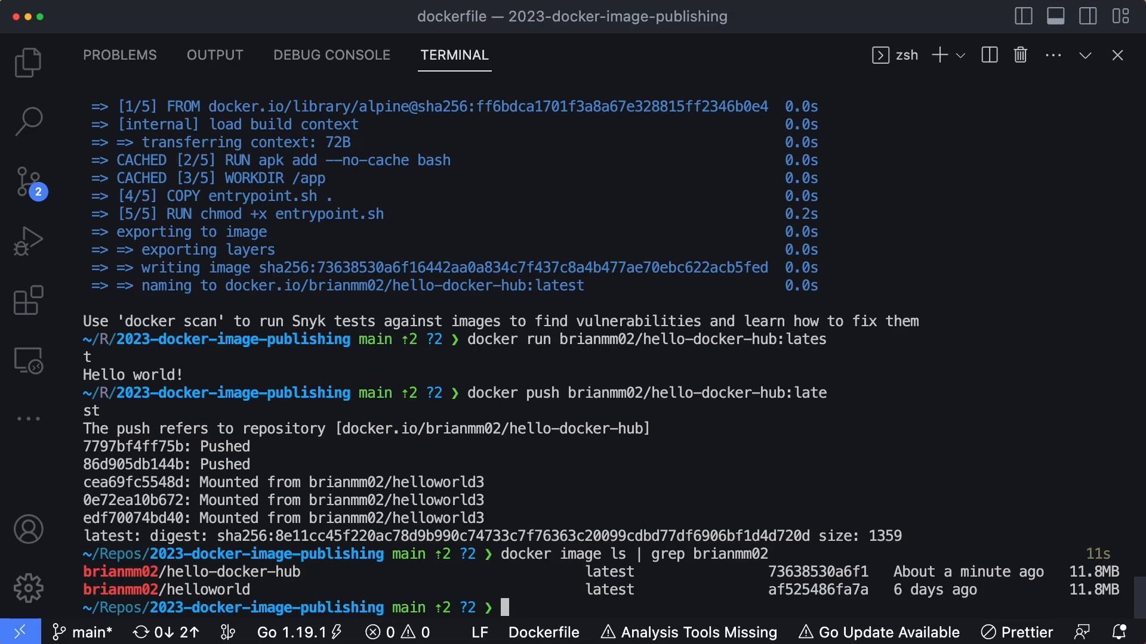
pyautogui.write('docker image rm')
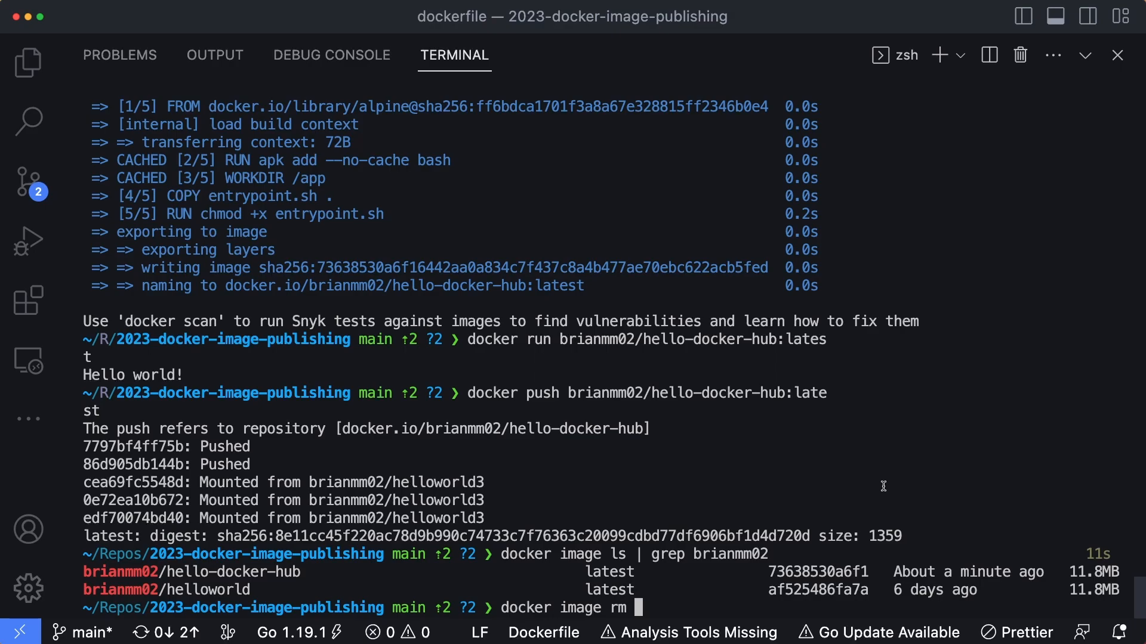
pyautogui.write('736 af')
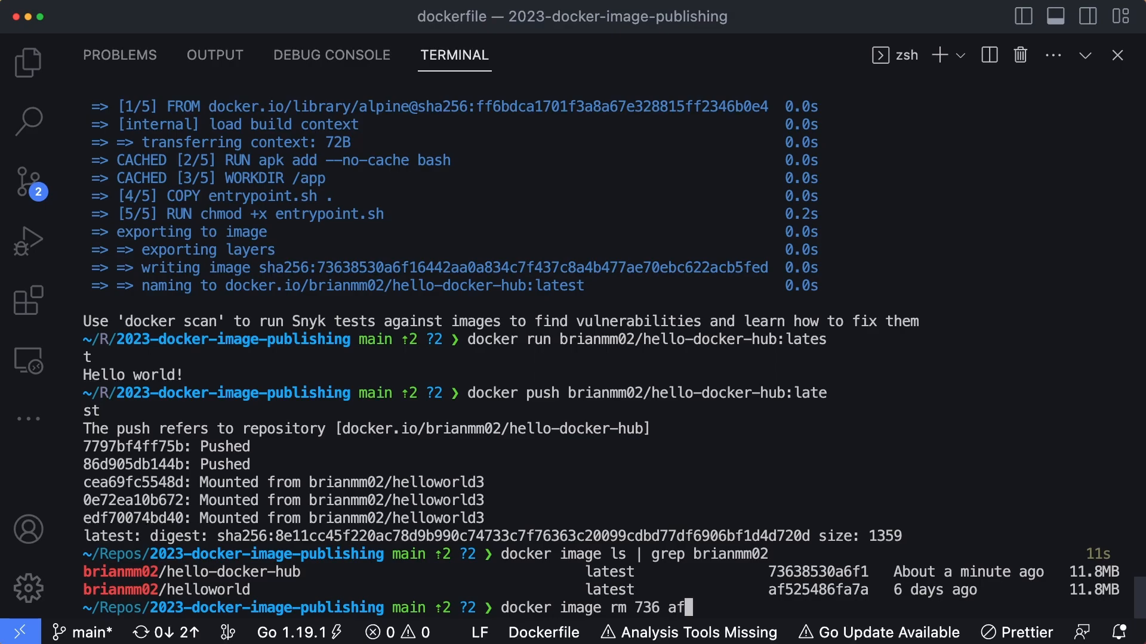
pyautogui.write('5')
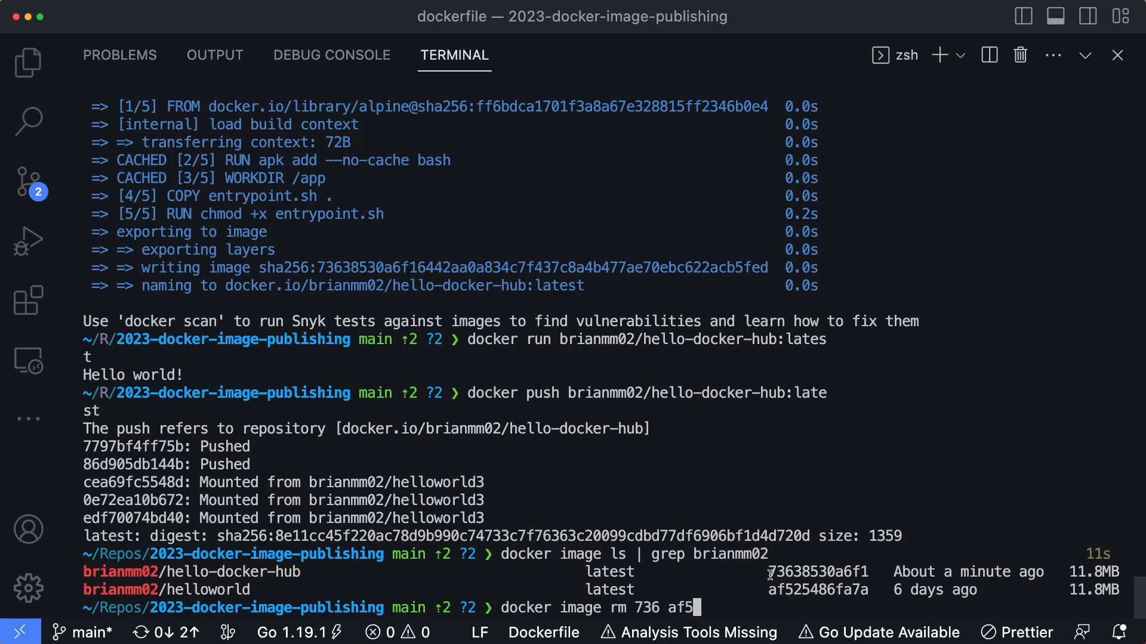
pyautogui.moveTo(800, 608)
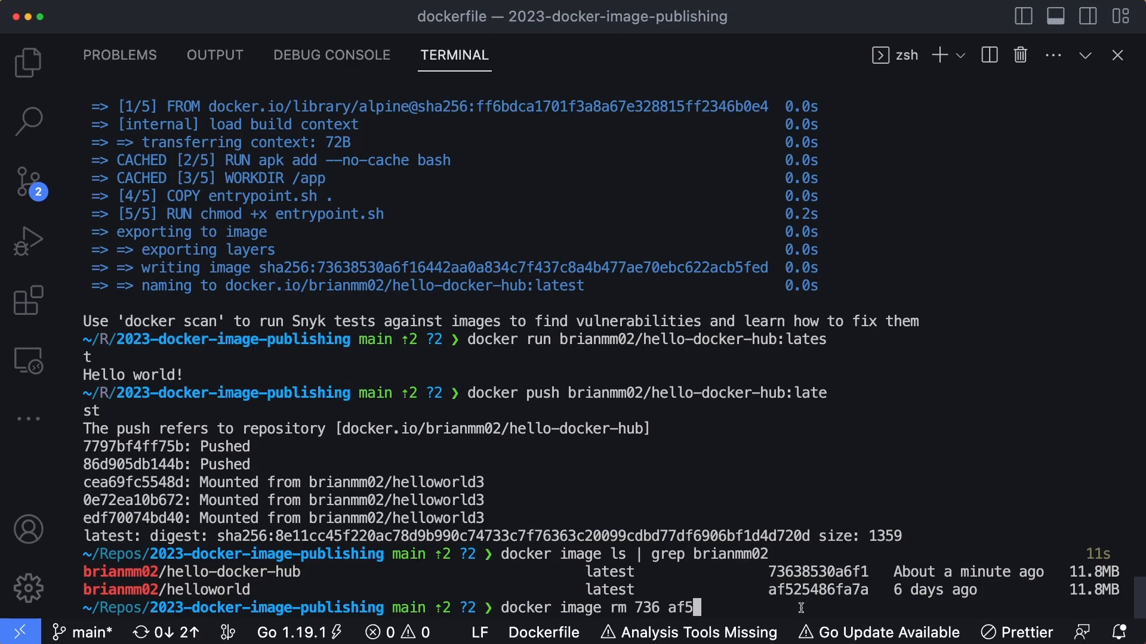
pyautogui.press('Return')
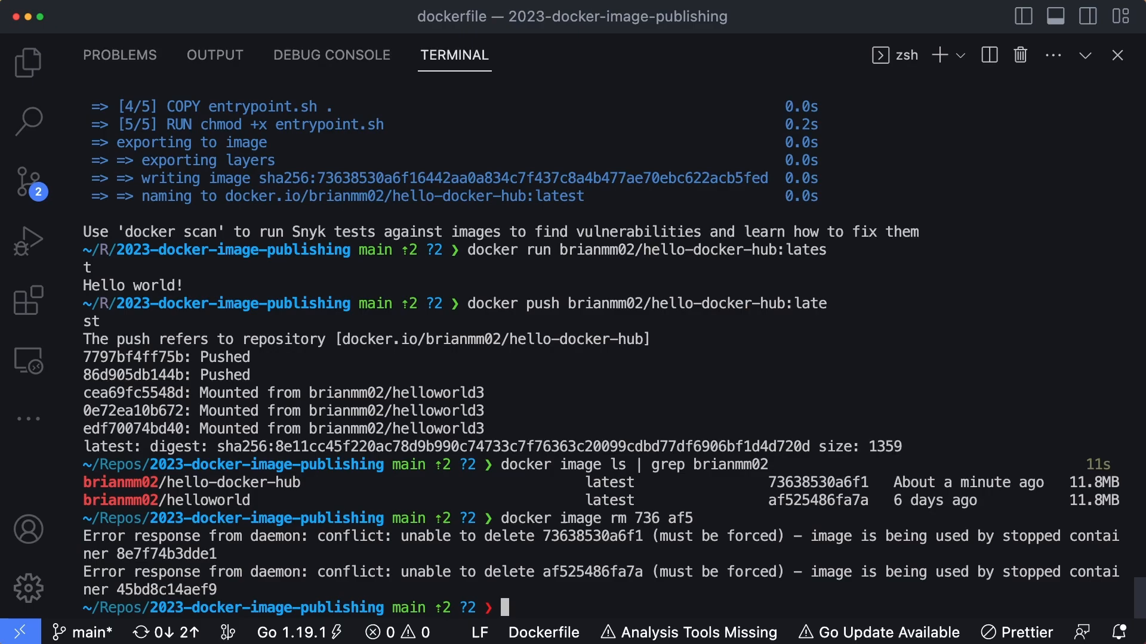
# List stopped brianmm02 containers, force-remove images 736 and af5, and confirm none remain.
pyautogui.write('docker ps -0a')
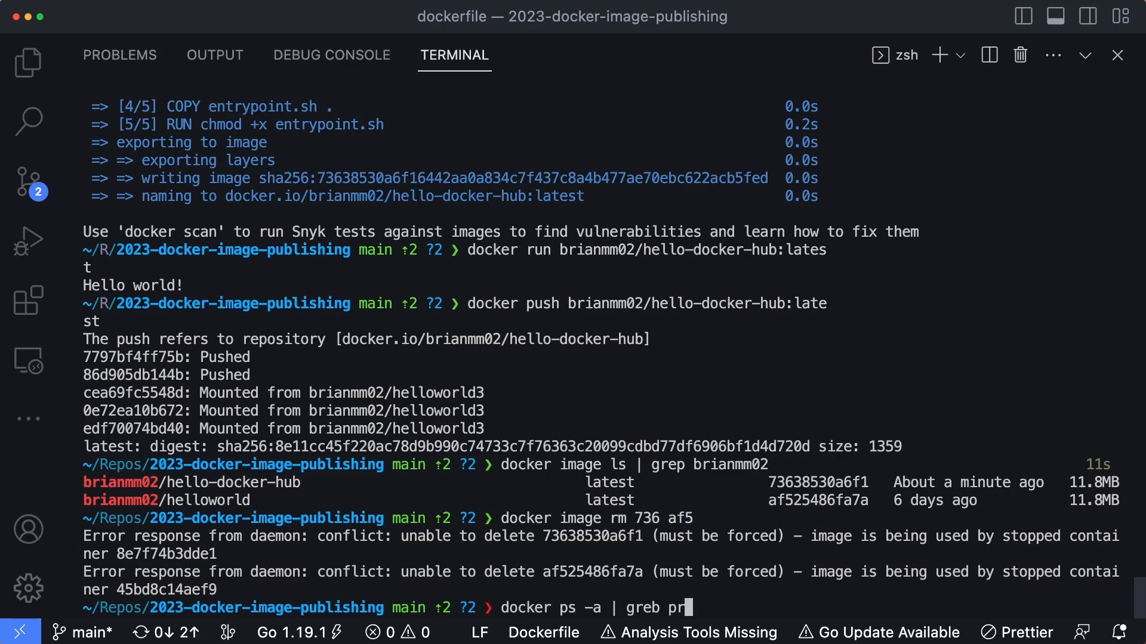
pyautogui.write('brianmm')
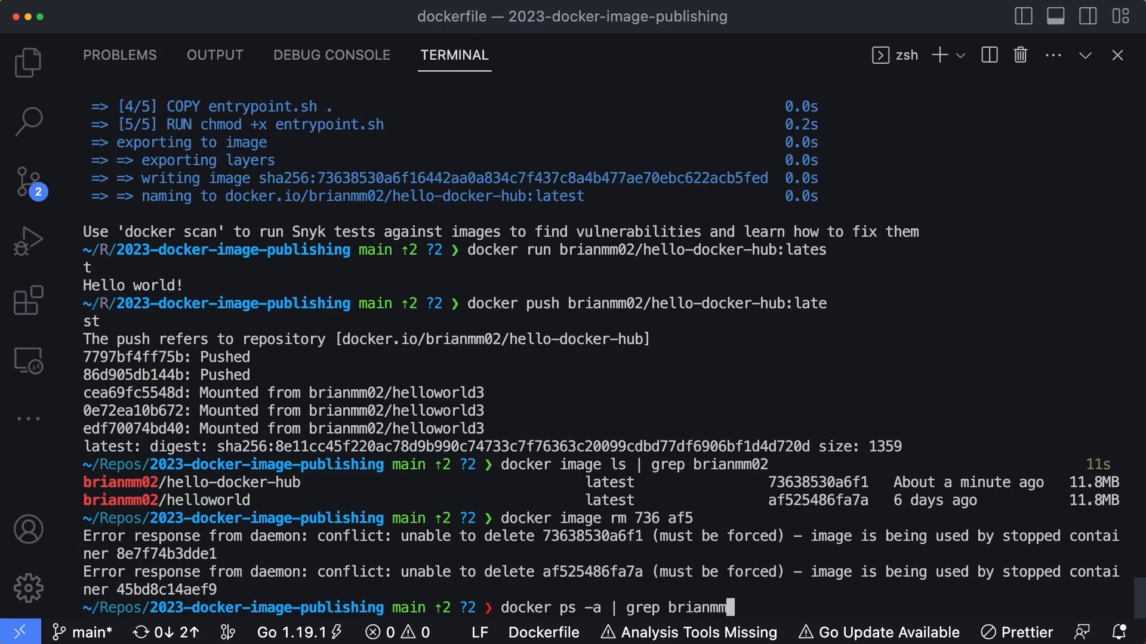
pyautogui.press('Return')
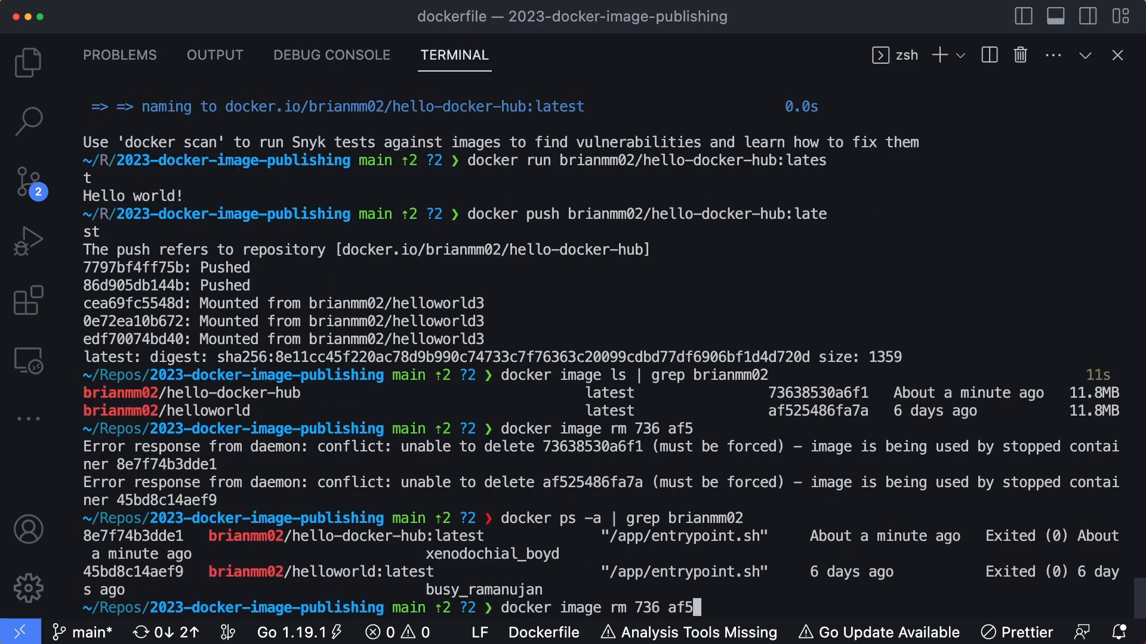
pyautogui.press('Return')
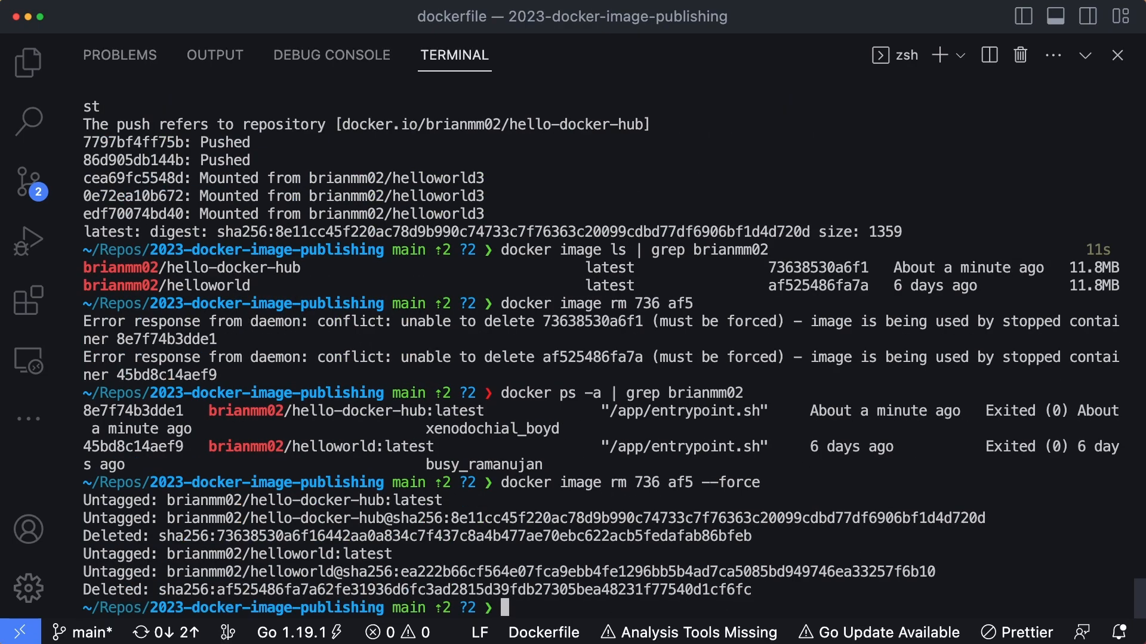
pyautogui.write('docker ps -a | grep brianmm02')
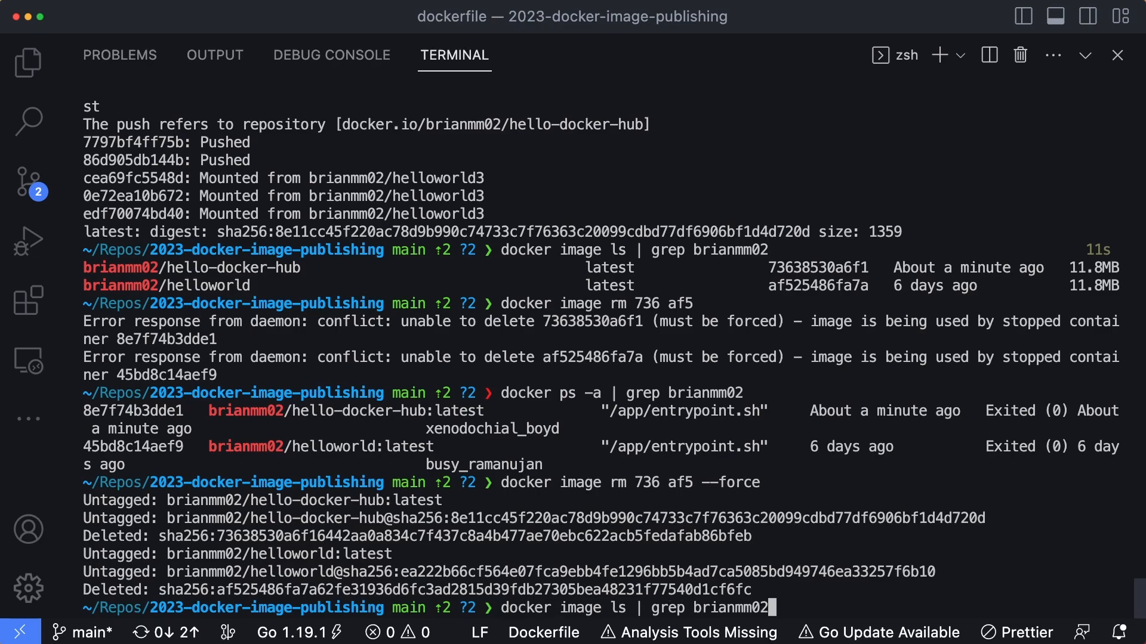
pyautogui.press('Return')
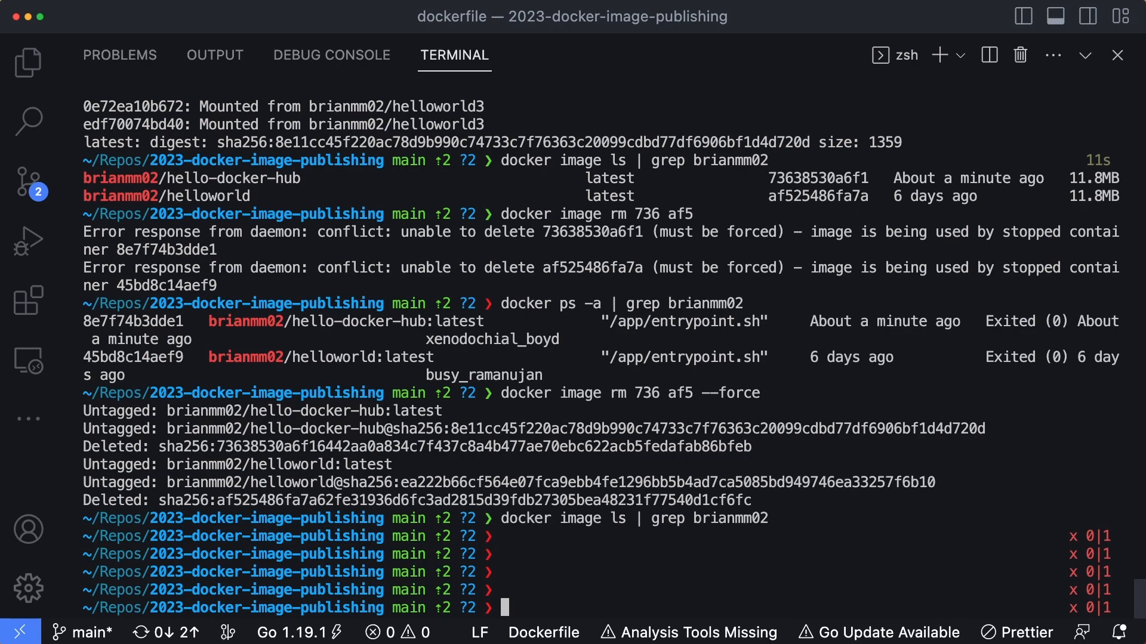
# Run brianmm02/hello-docker-hub:latest again so it is re-pulled from Docker Hub.
pyautogui.write('docker')
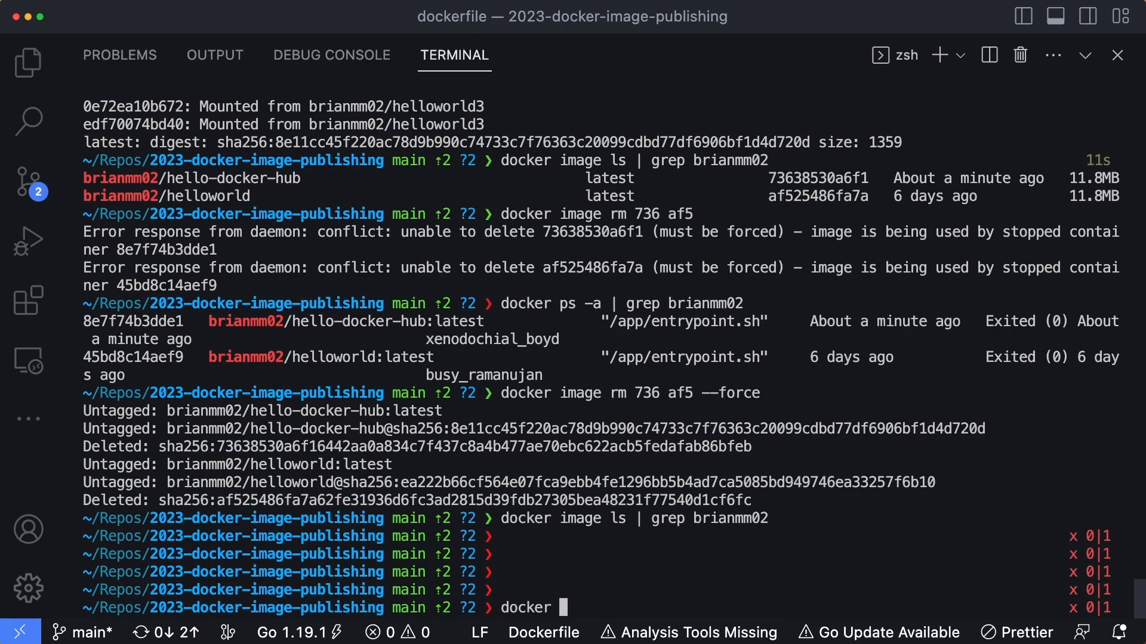
pyautogui.write('run brianmm02/hello-docker-0')
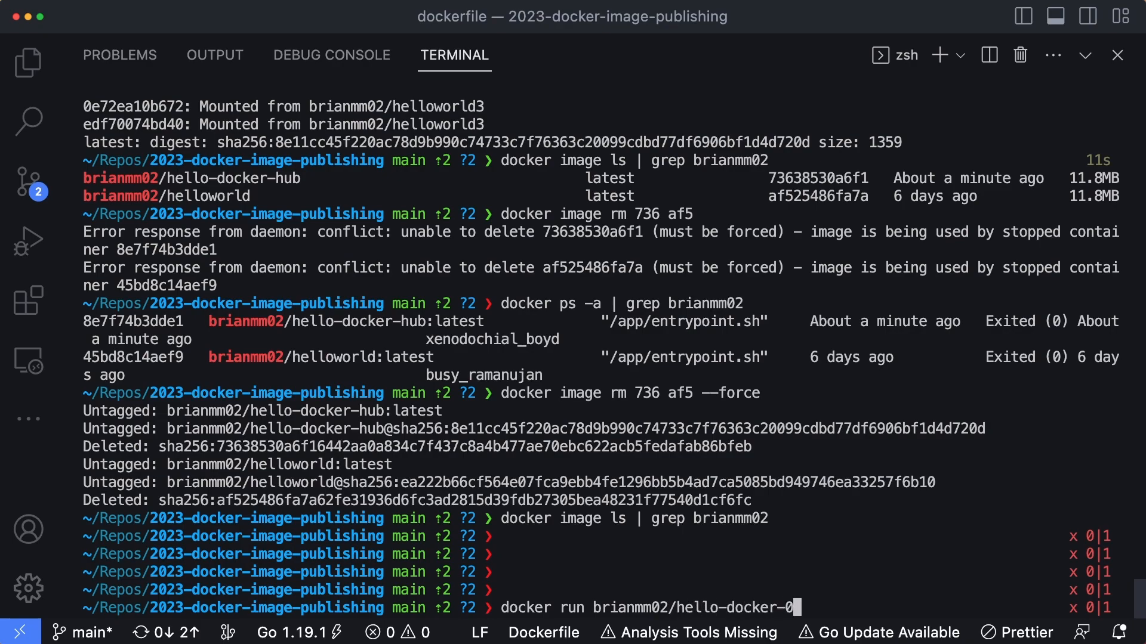
pyautogui.write('ub:a')
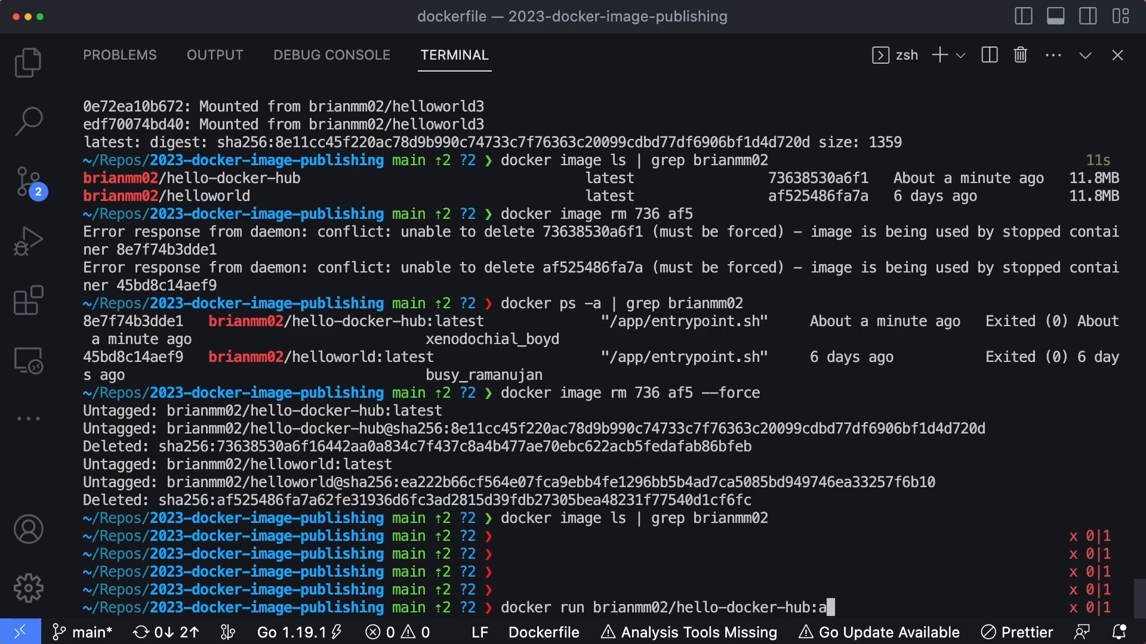
pyautogui.press('Return')
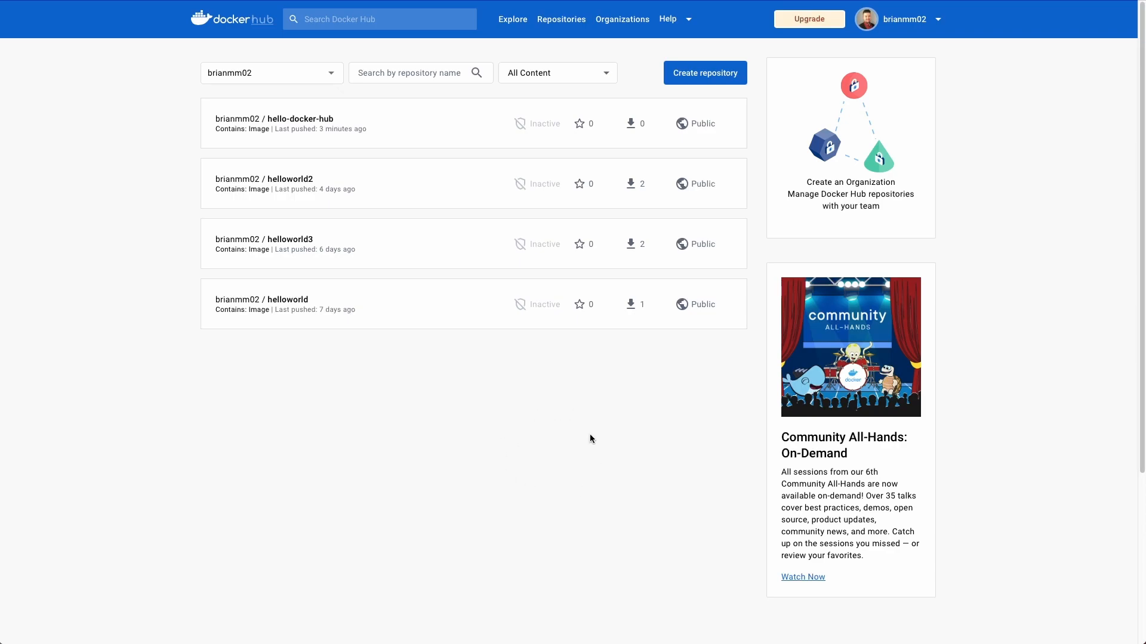
pyautogui.moveTo(338, 364)
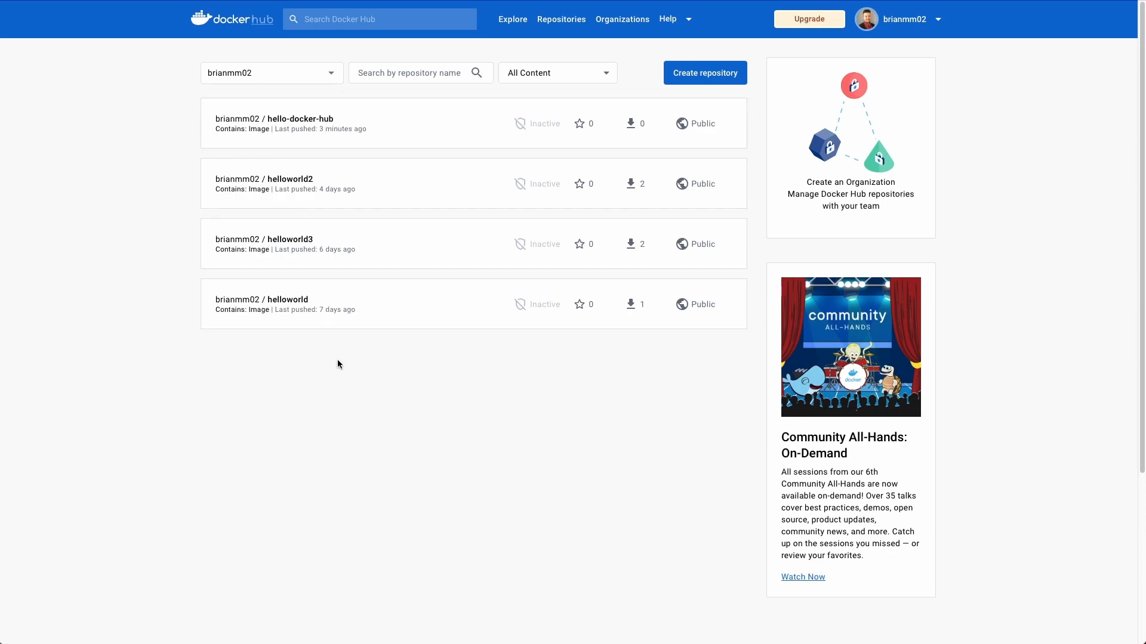
pyautogui.moveTo(372, 162)
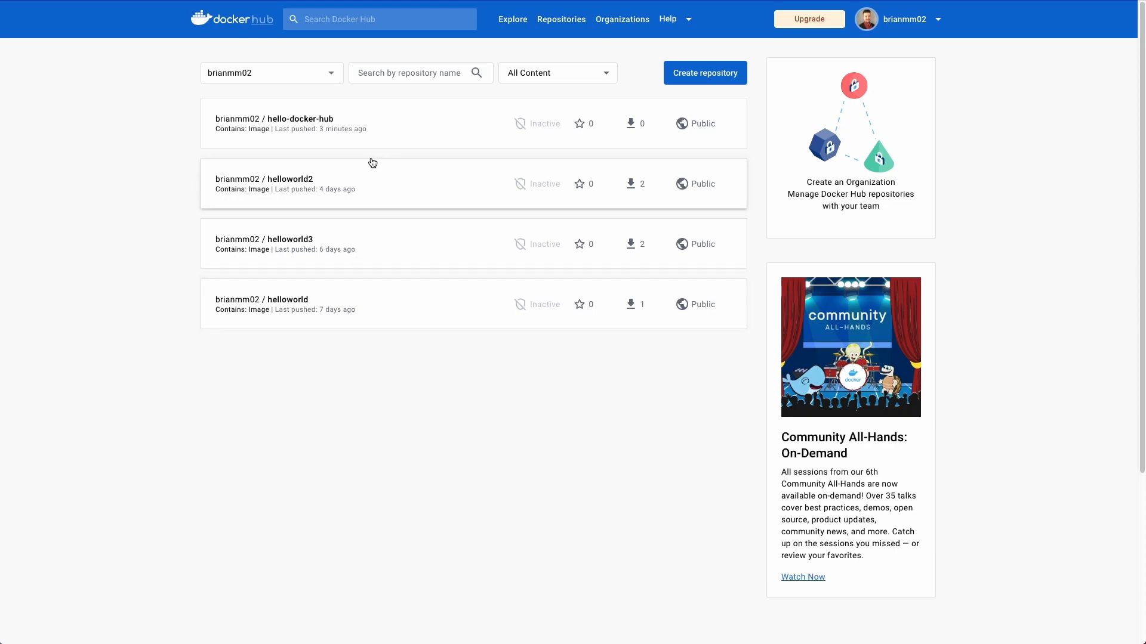
pyautogui.moveTo(240, 148)
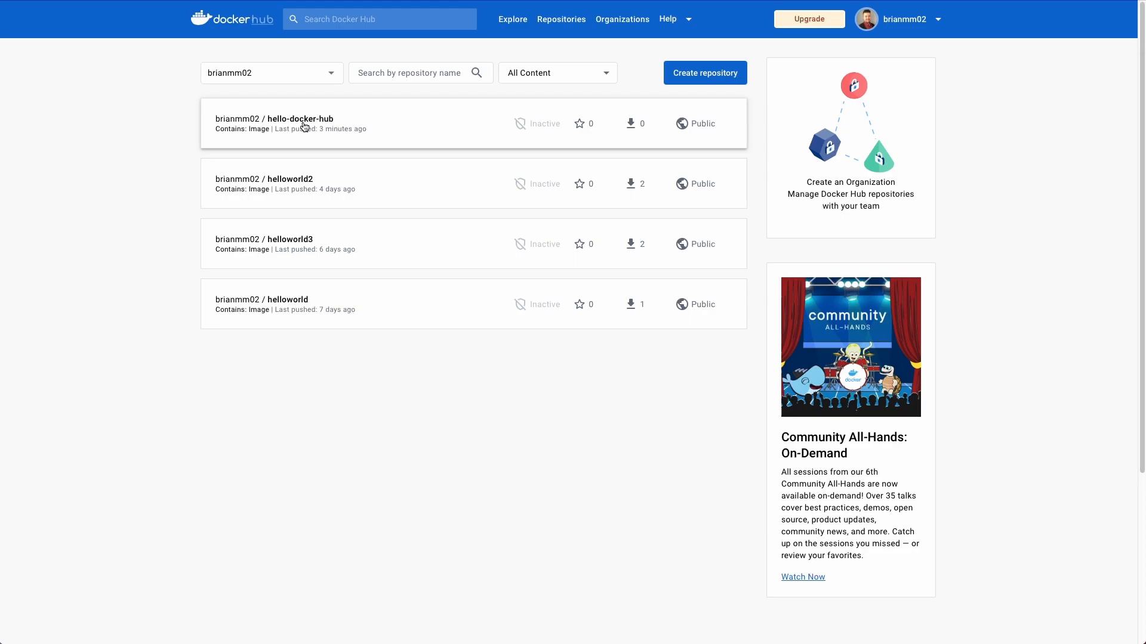
pyautogui.moveTo(326, 137)
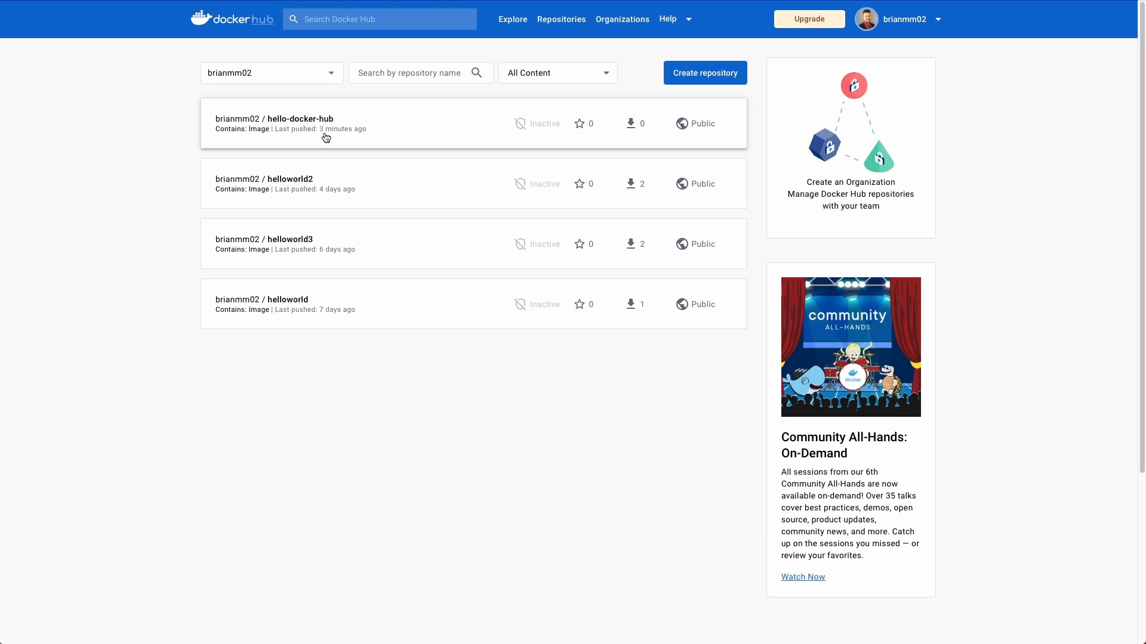
# Show the hello-docker-hub repository on Docker Hub with its single latest tag pushed 4 minutes ago.
pyautogui.click(273, 118)
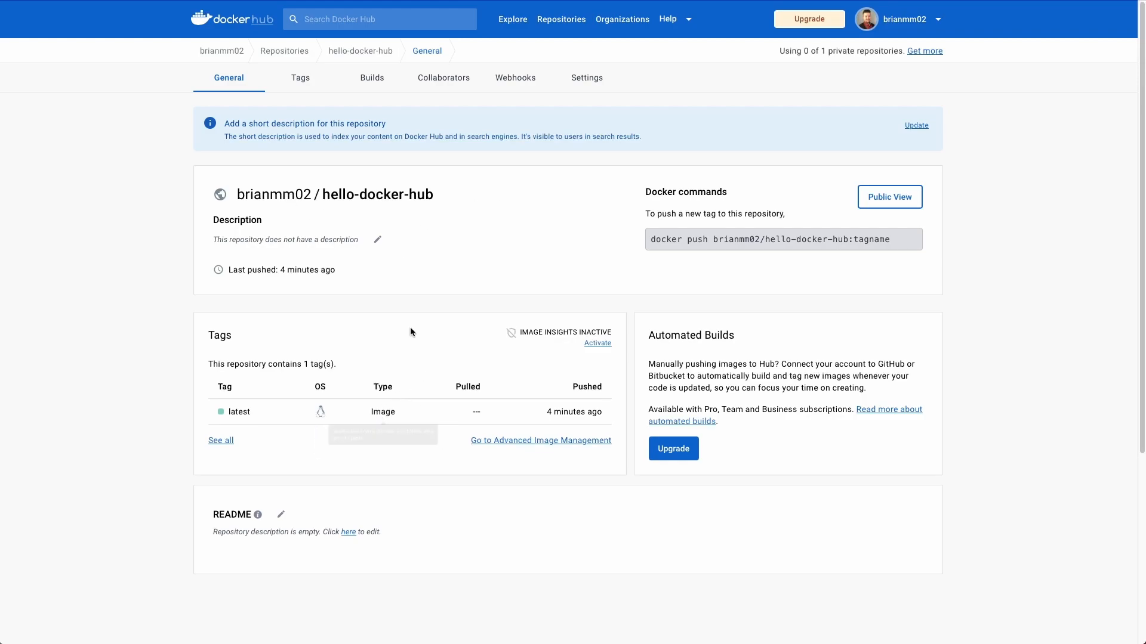
pyautogui.moveTo(320, 411)
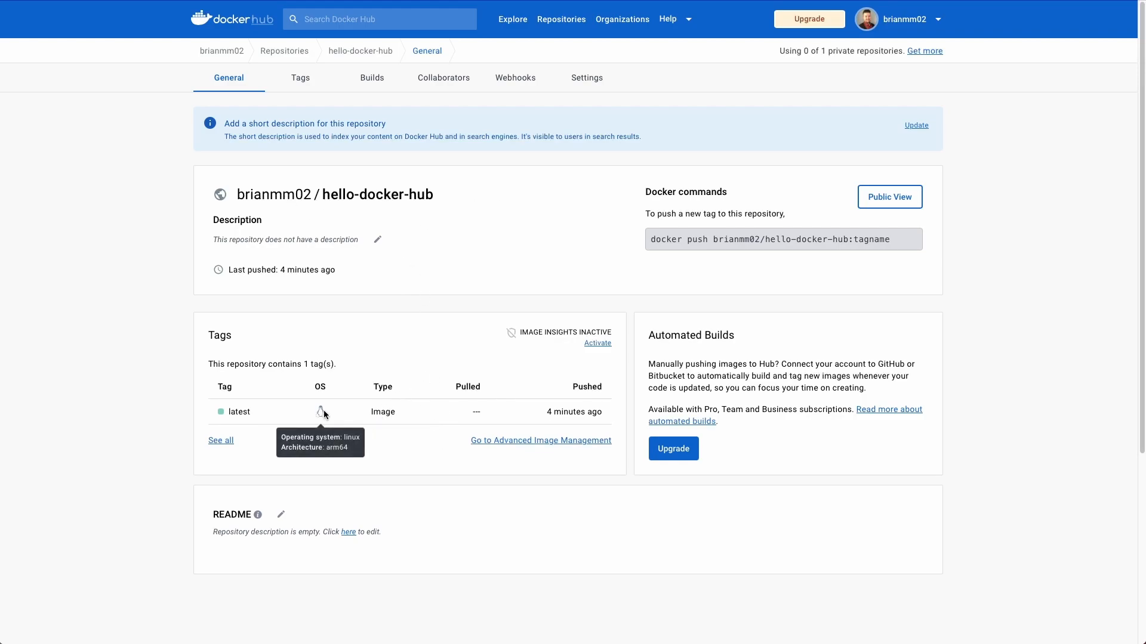
pyautogui.moveTo(584, 341)
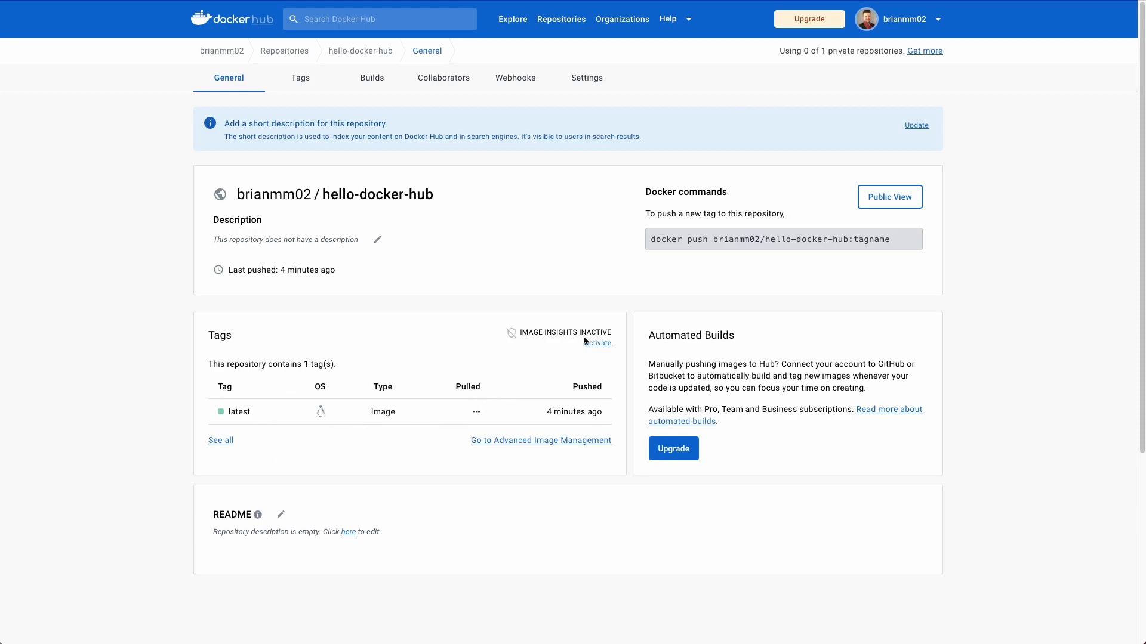